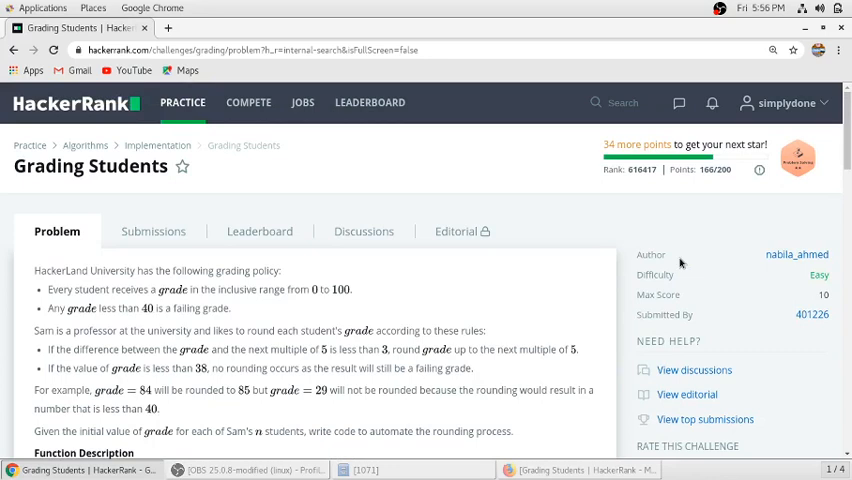
mouse_move(183, 190)
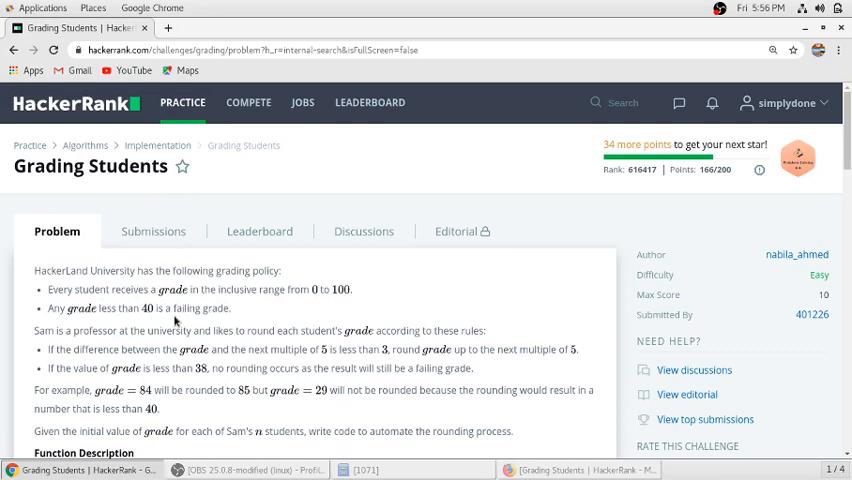
- Scroll past the sample explanation down to the gradingStudents stub in the C editor
scroll(down, 3)
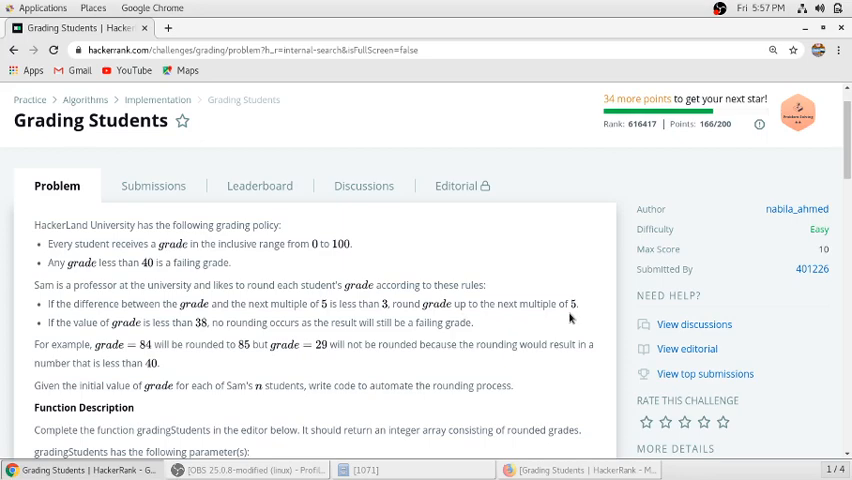
scroll(down, 3)
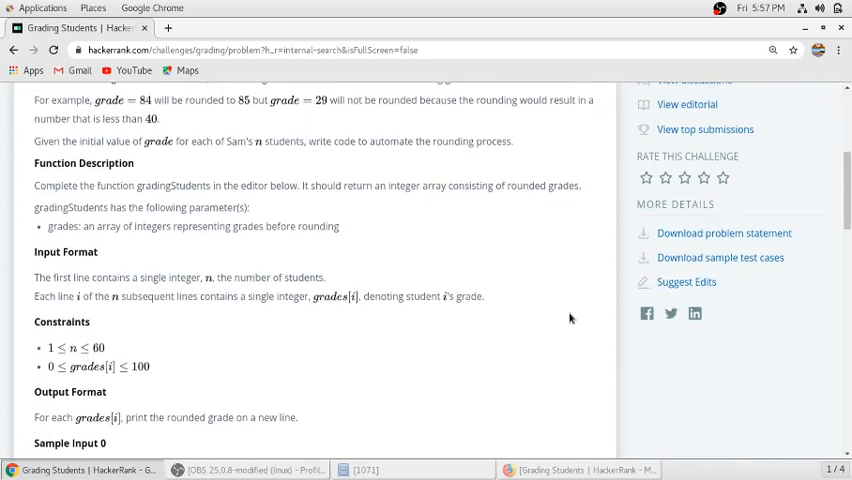
scroll(down, 3)
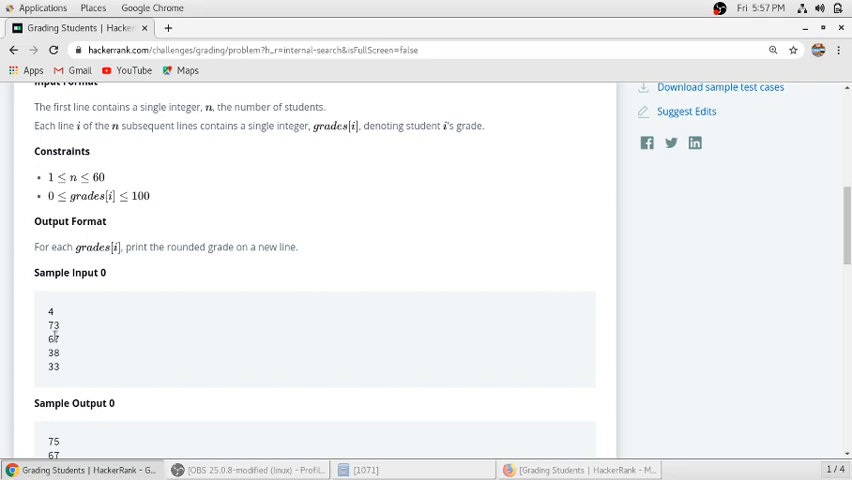
mouse_move(64, 331)
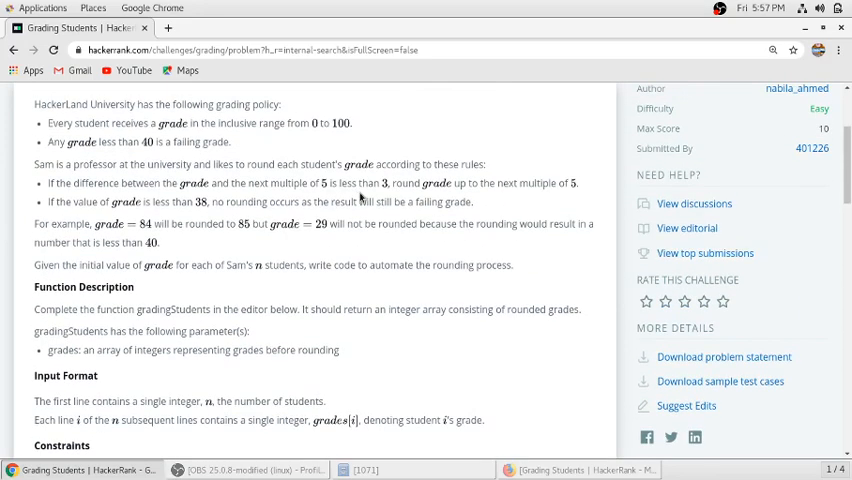
scroll(down, 3)
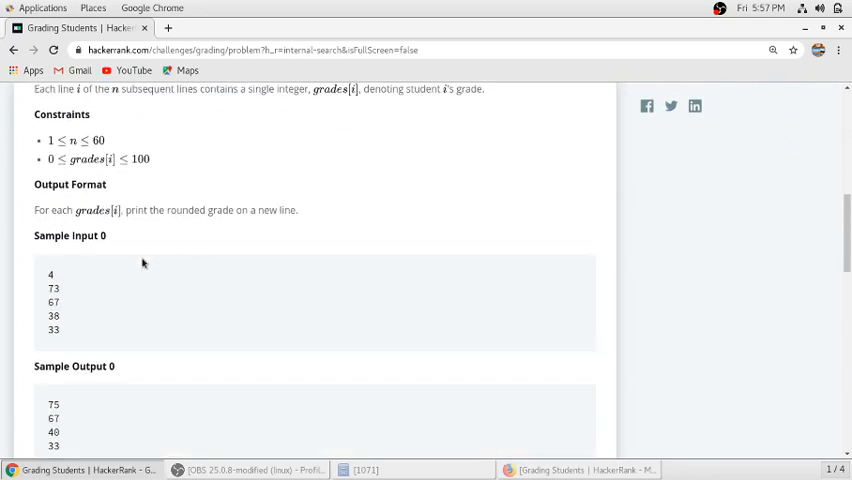
scroll(down, 3)
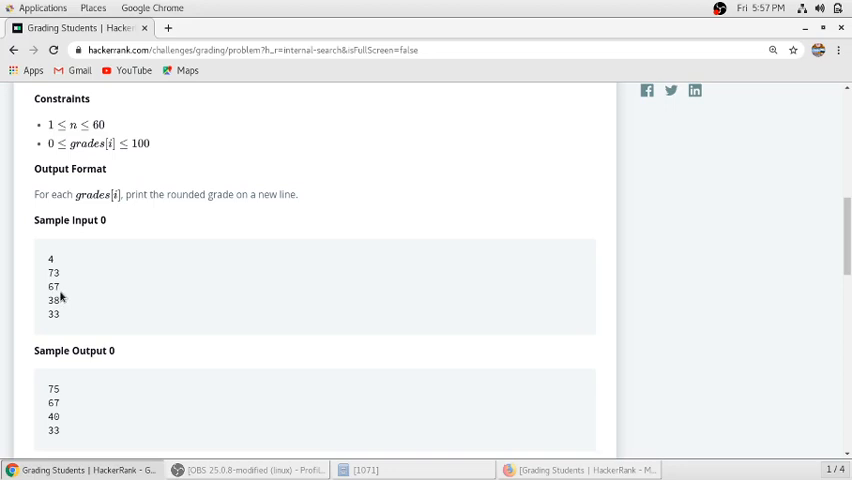
mouse_move(58, 300)
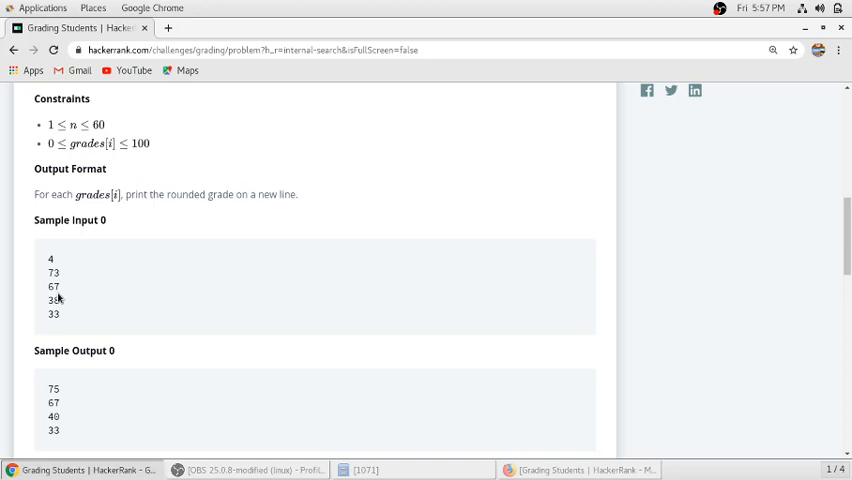
scroll(down, 3)
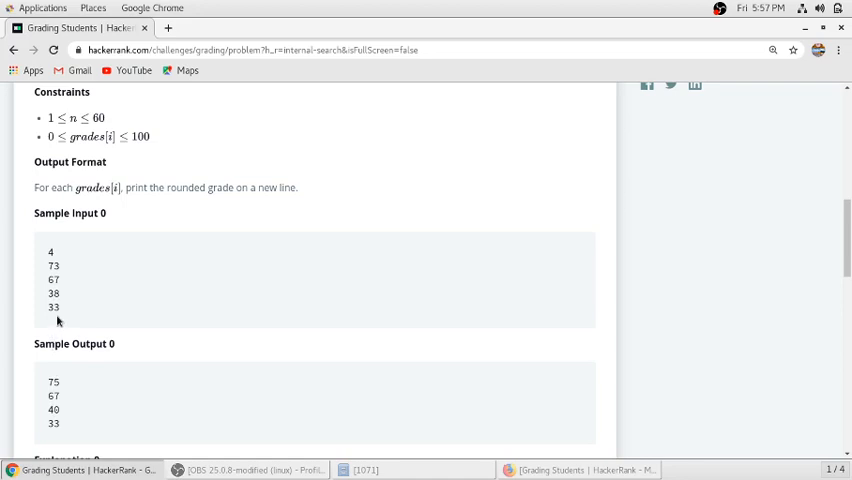
mouse_move(57, 305)
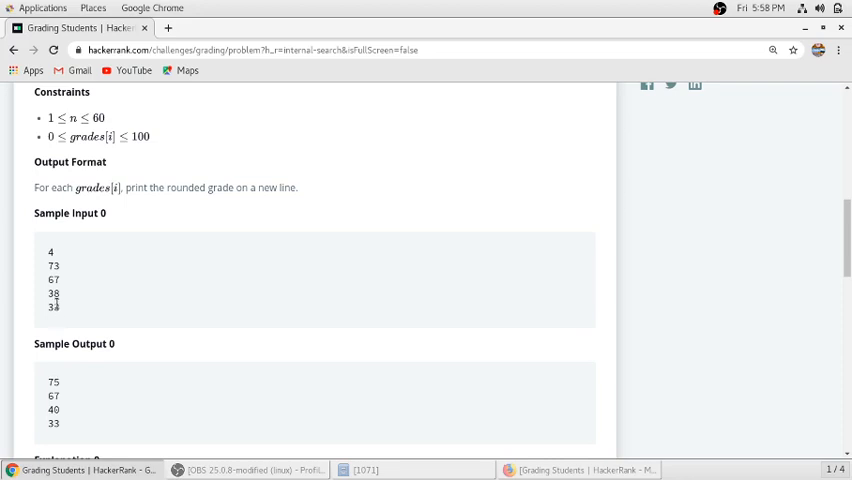
scroll(down, 3)
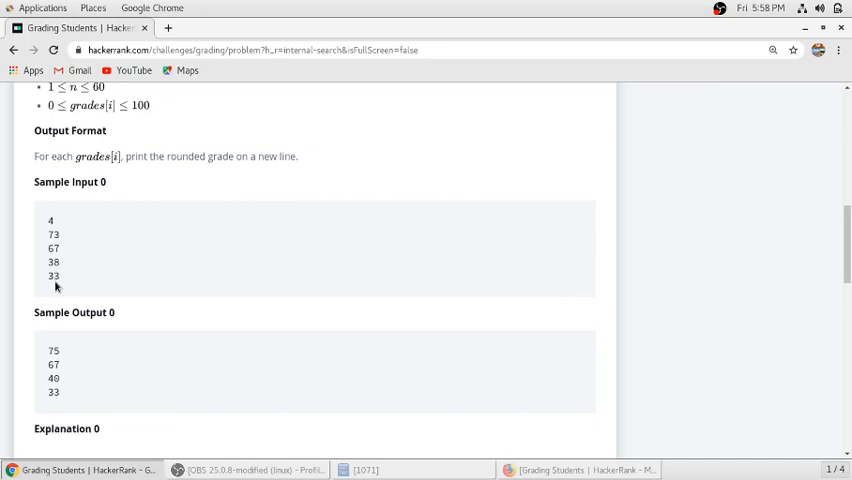
scroll(up, 3)
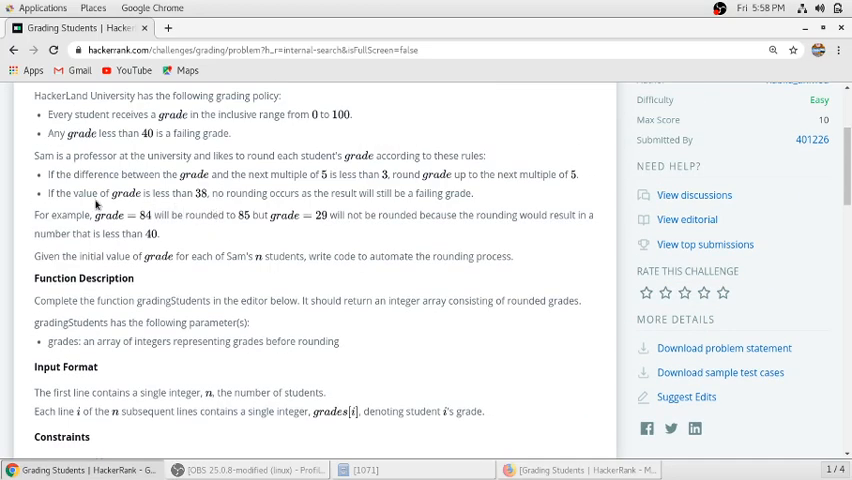
mouse_move(208, 203)
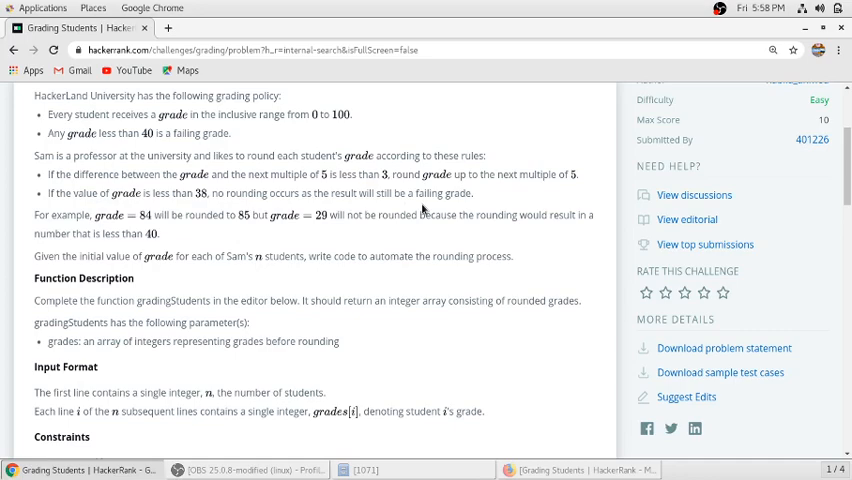
scroll(down, 3)
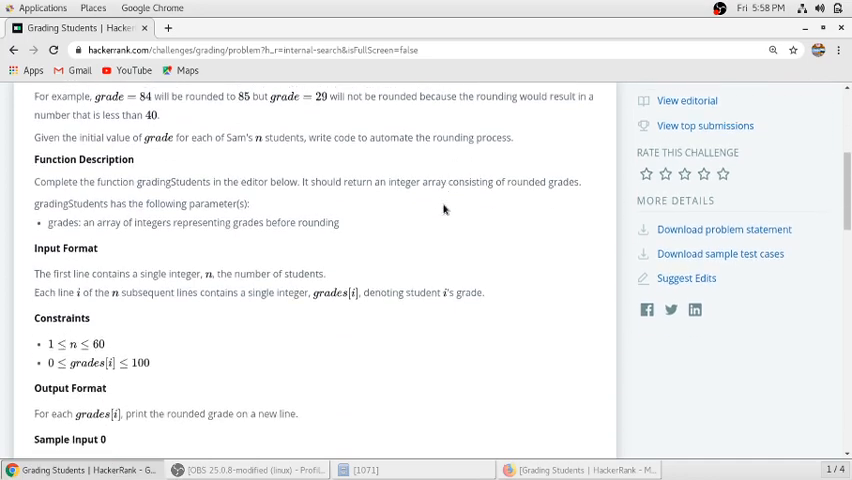
scroll(down, 3)
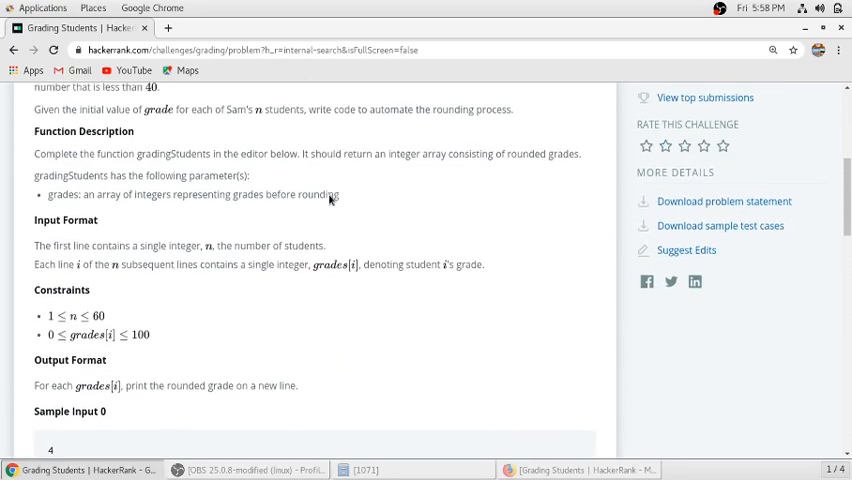
scroll(down, 3)
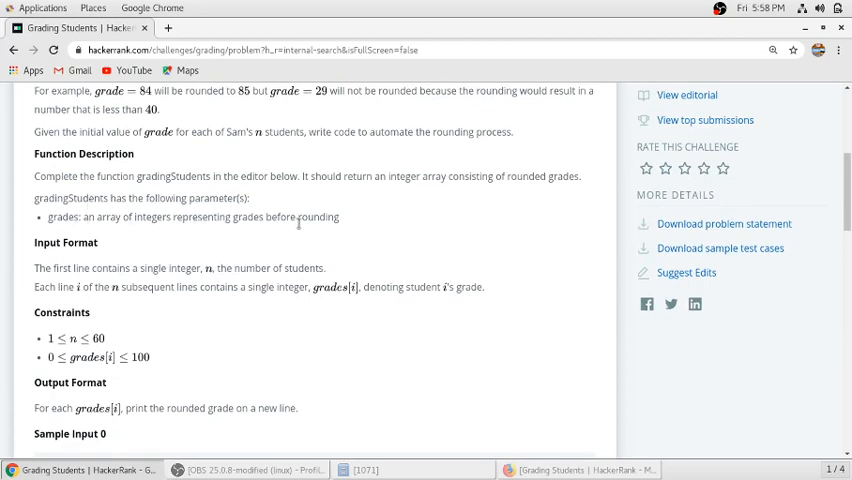
mouse_move(361, 225)
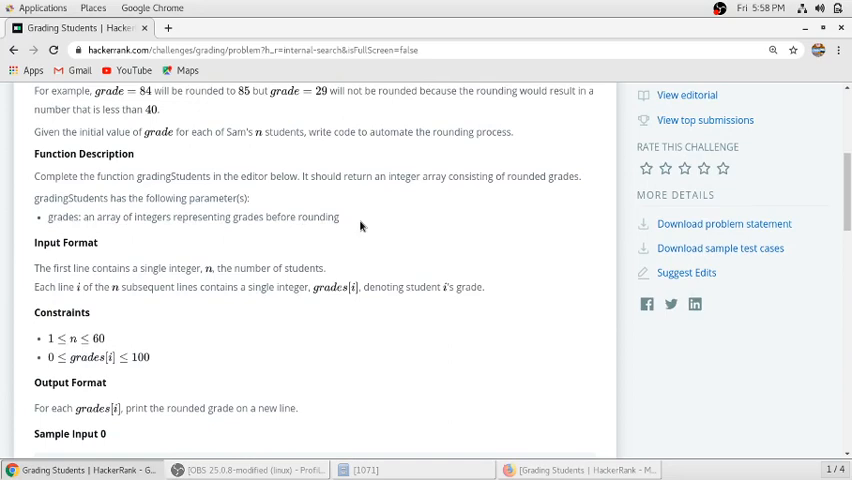
scroll(down, 3)
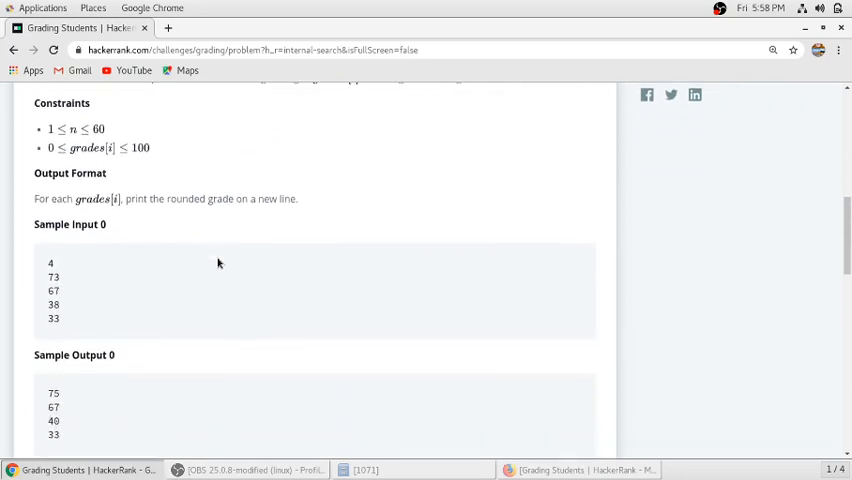
scroll(down, 3)
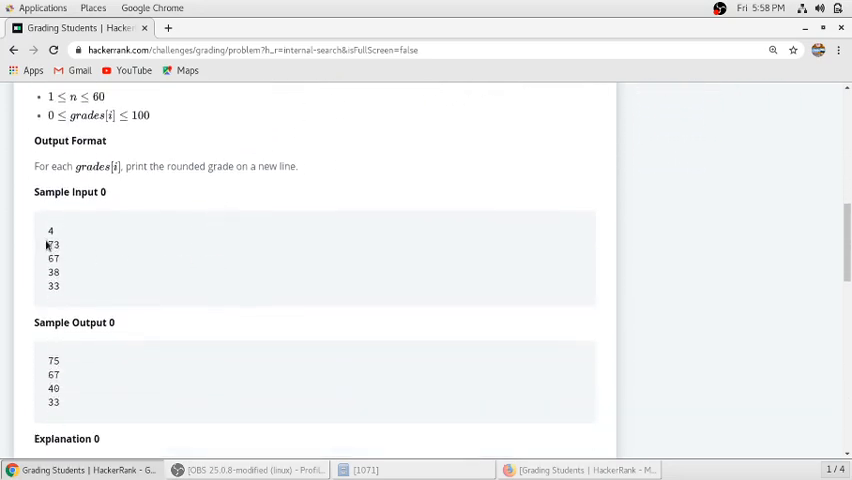
mouse_move(62, 293)
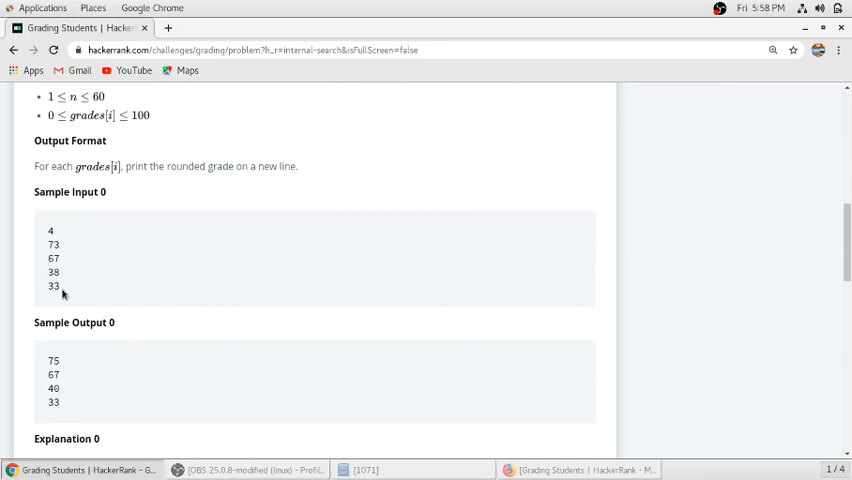
mouse_move(129, 371)
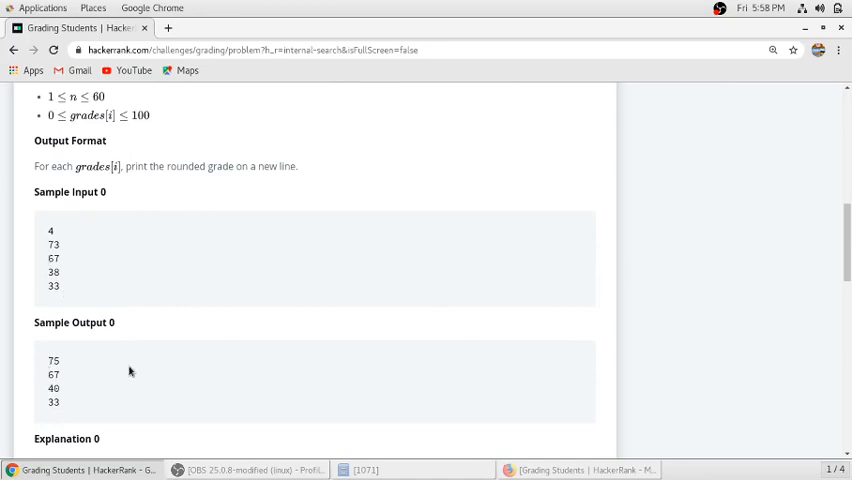
scroll(down, 3)
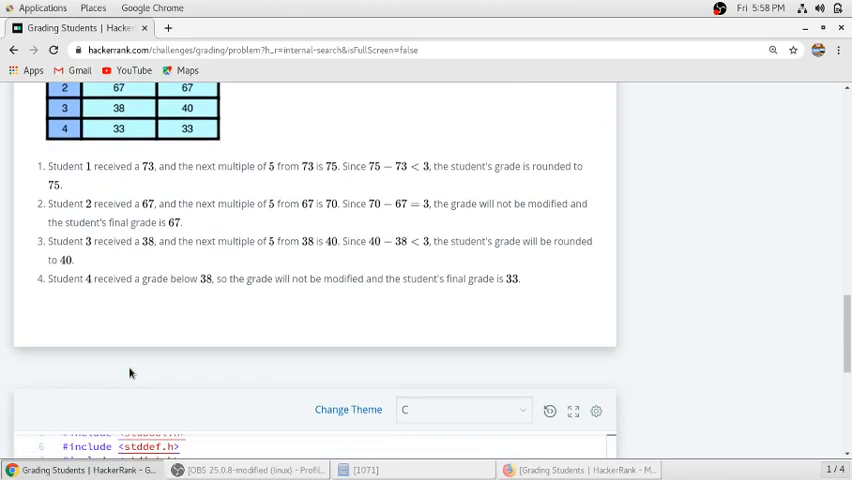
scroll(down, 3)
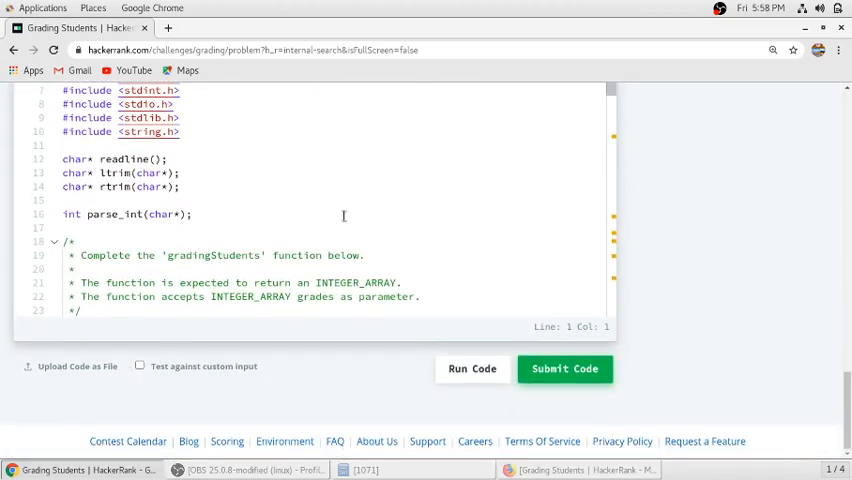
scroll(down, 3)
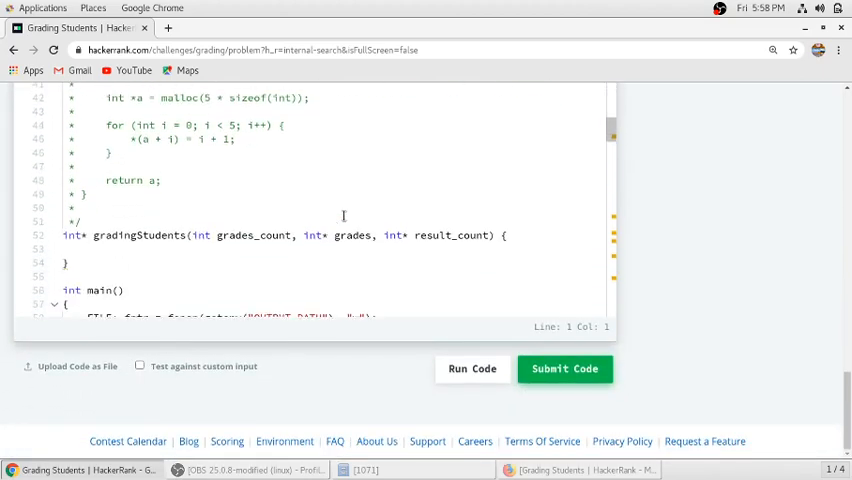
- Set *result_count to grades_count at the start of gradingStudents
click(500, 212)
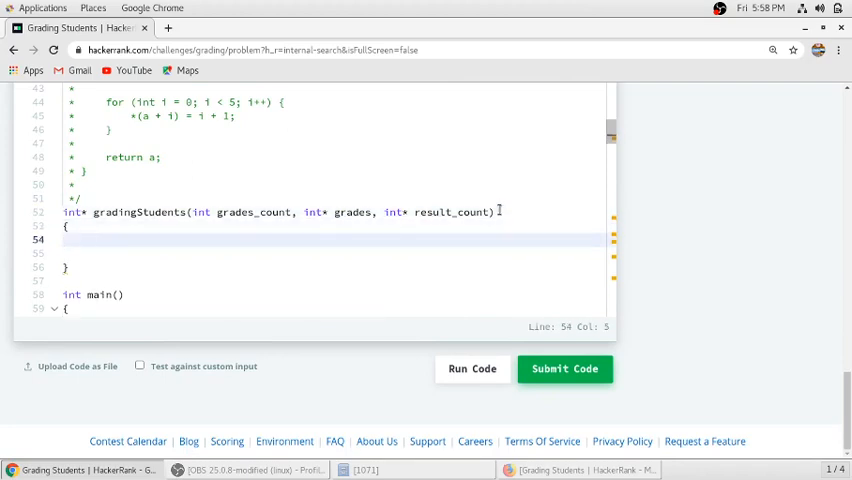
text(*result_count=)
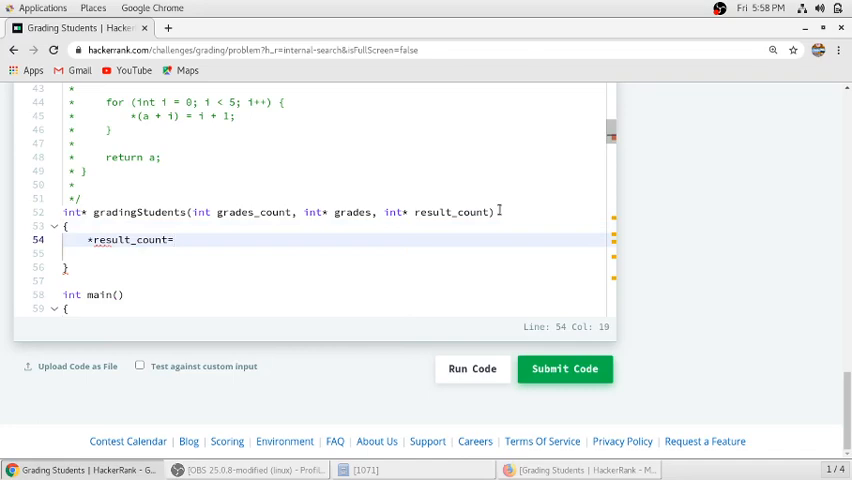
text(grades_count;)
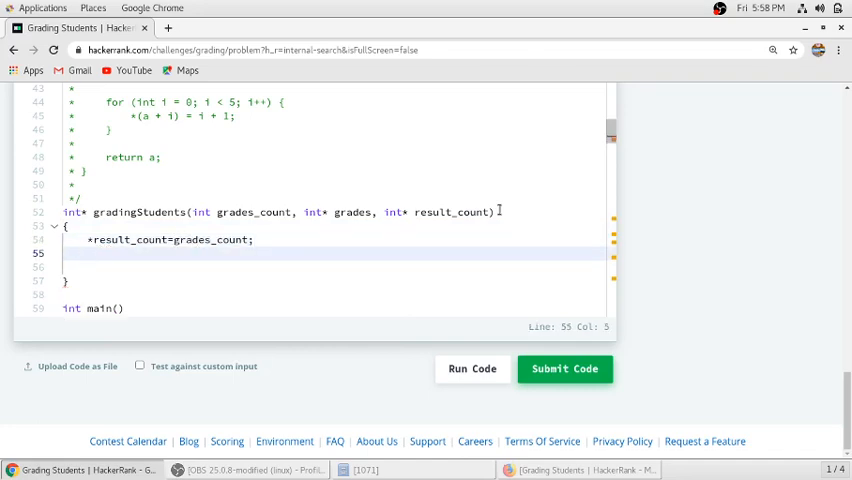
- Declare int *arr = calloc(grades_count, sizeof(int))
text(int *)
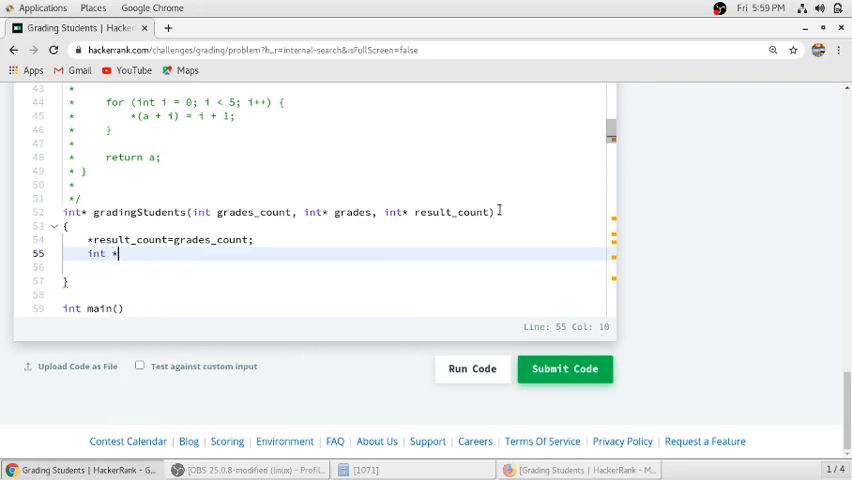
text(arr=)
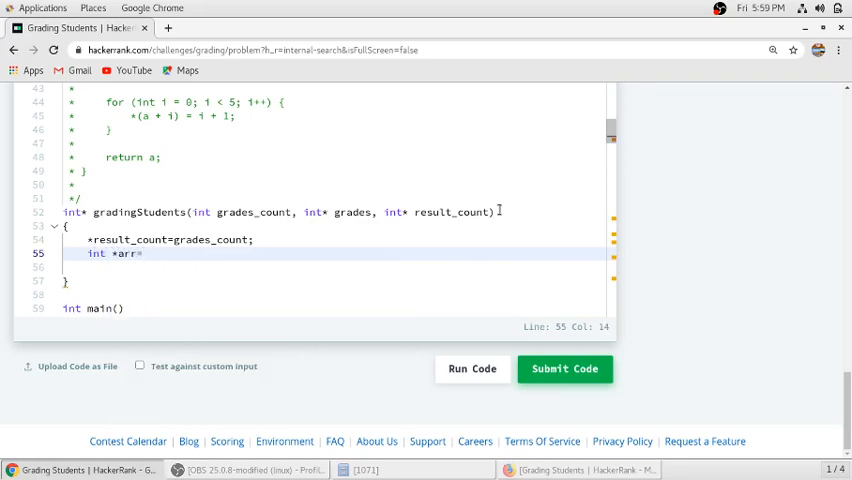
text(calloc(grades_count, unsigned long)
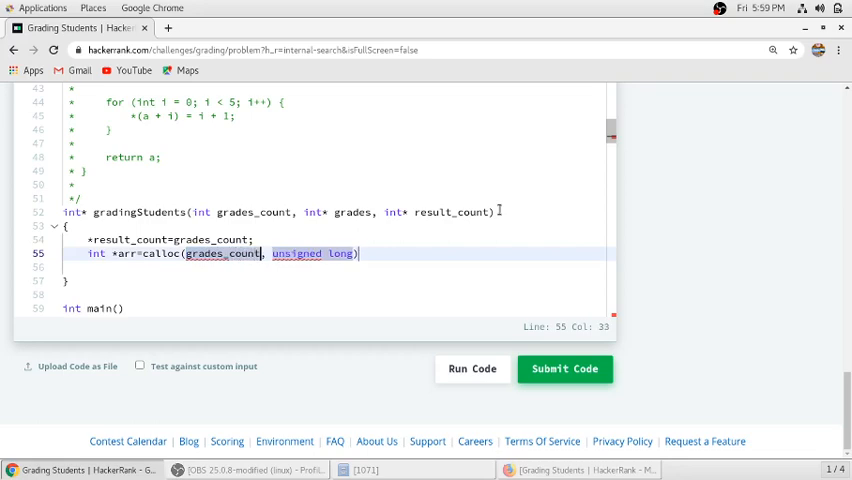
text(s)
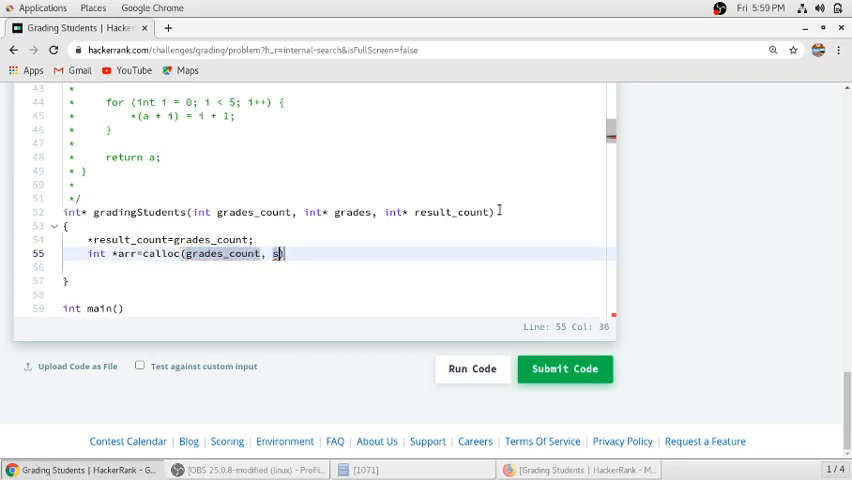
text(izeof)
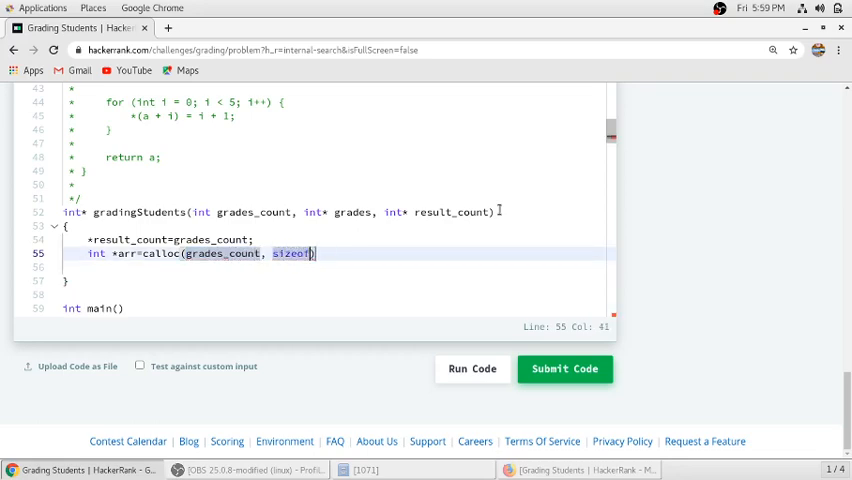
text((int));)
text(fo)
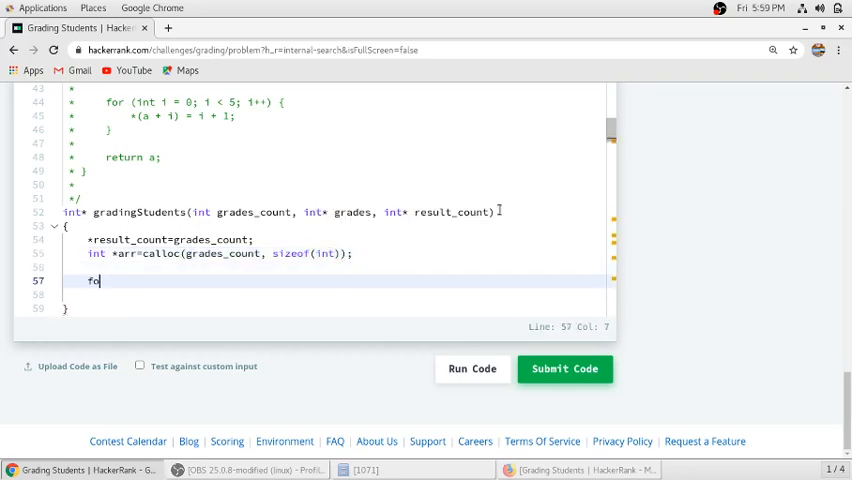
- Start a for loop with i from 0 over grades_count
text(r(){)
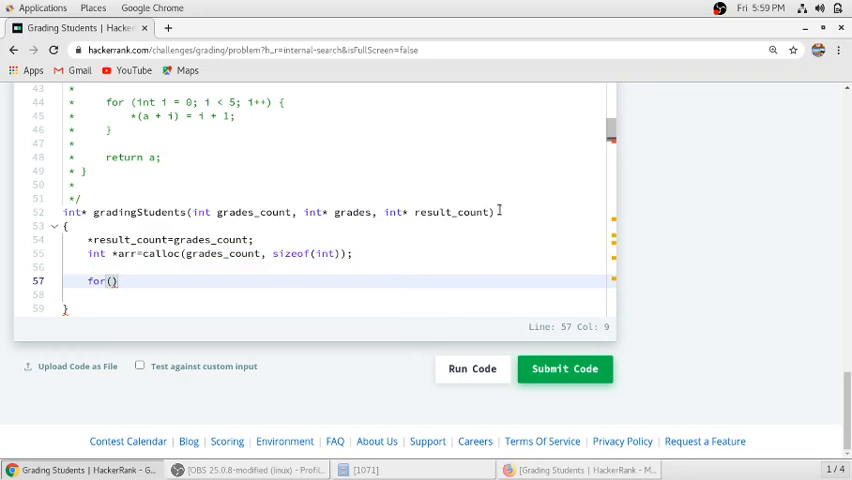
text(int i)
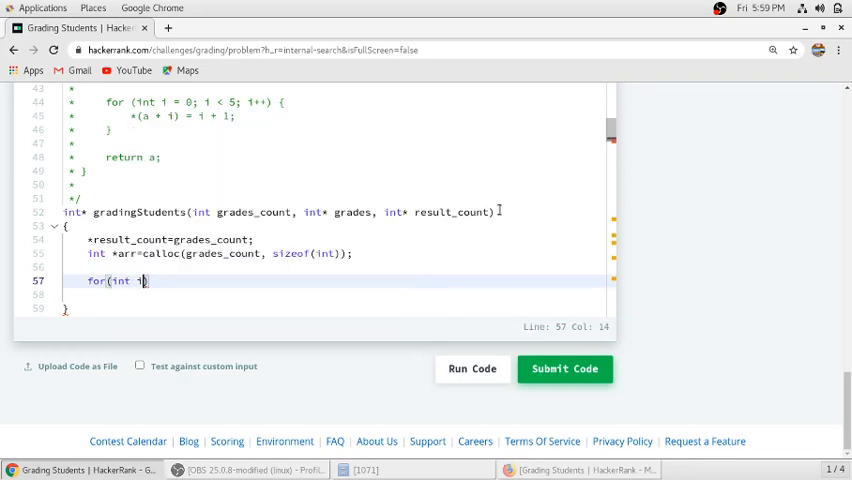
text(=0)
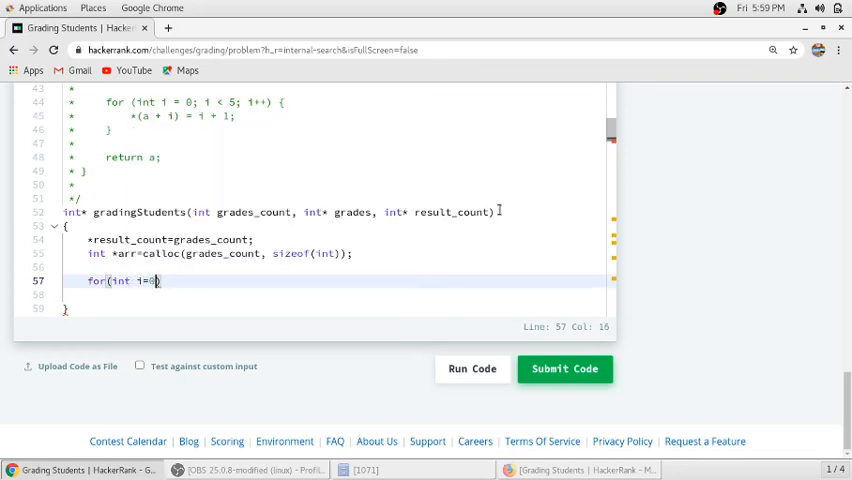
text(;i)
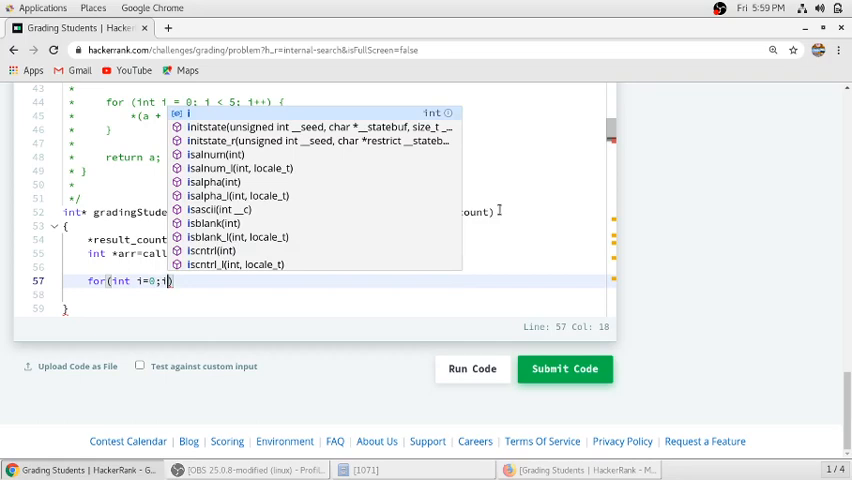
text(grades_count;i++)
text({)
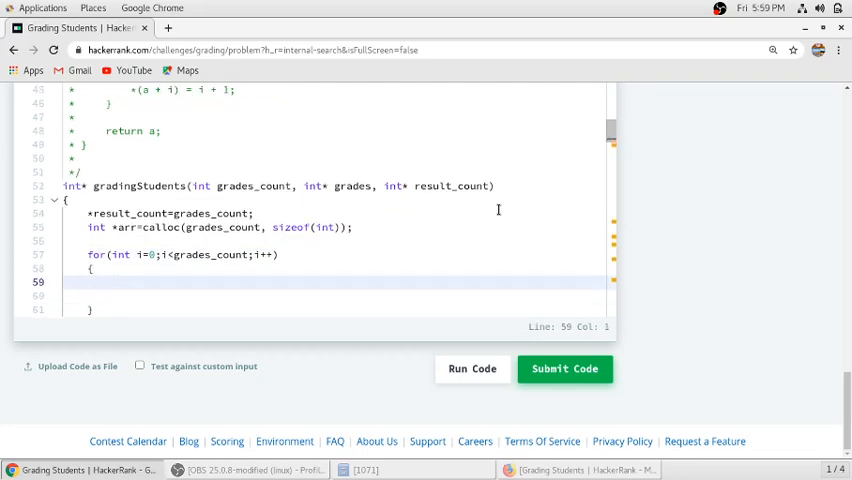
- Add if(grades[i]<38) arr[i]=grades[i]; followed by an else block
text(if())
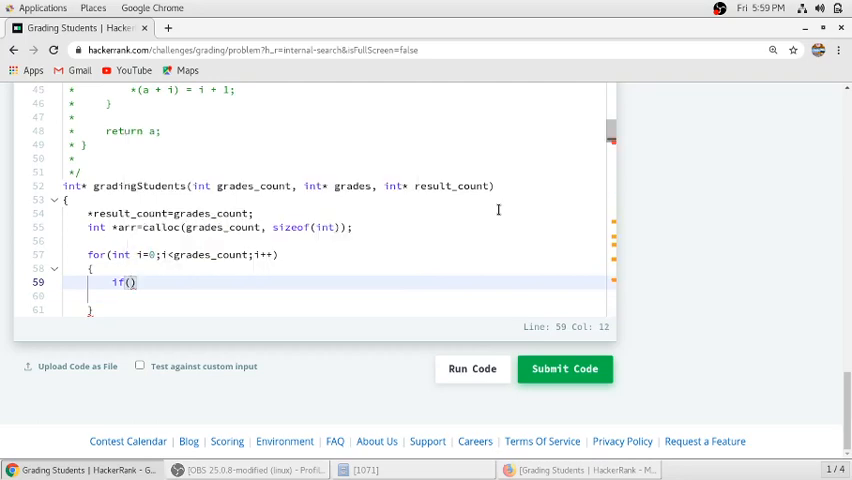
text(graf)
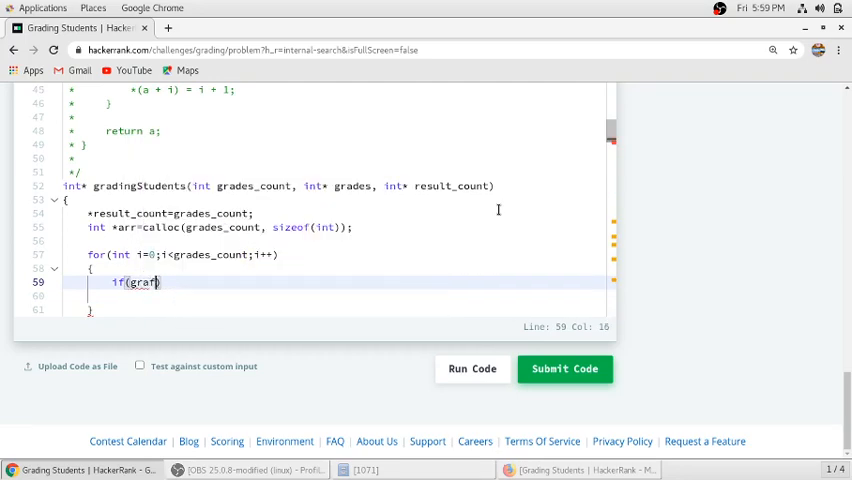
text(des[i])
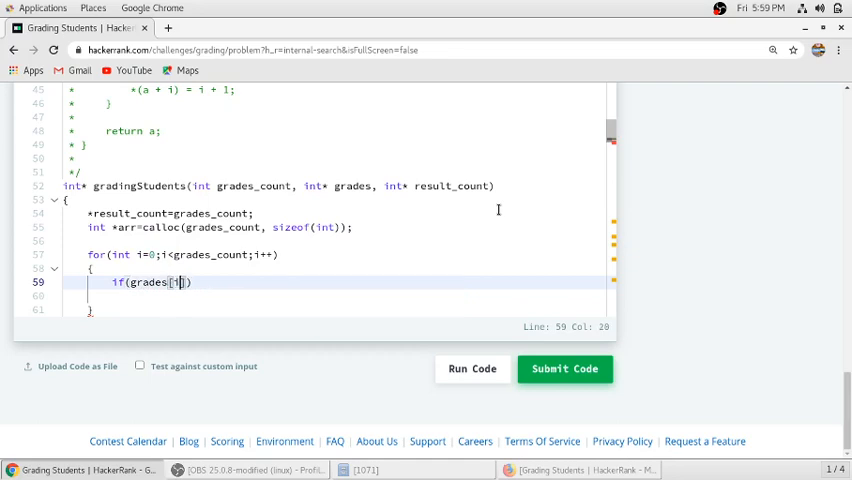
text())
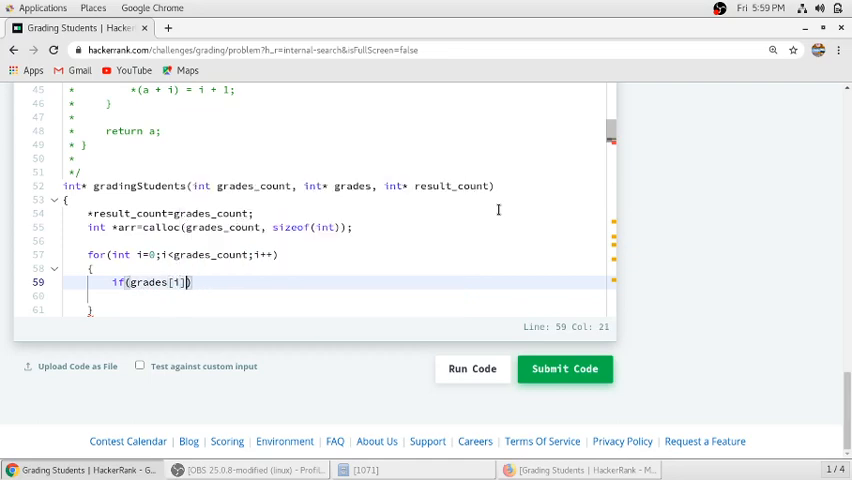
text(<)
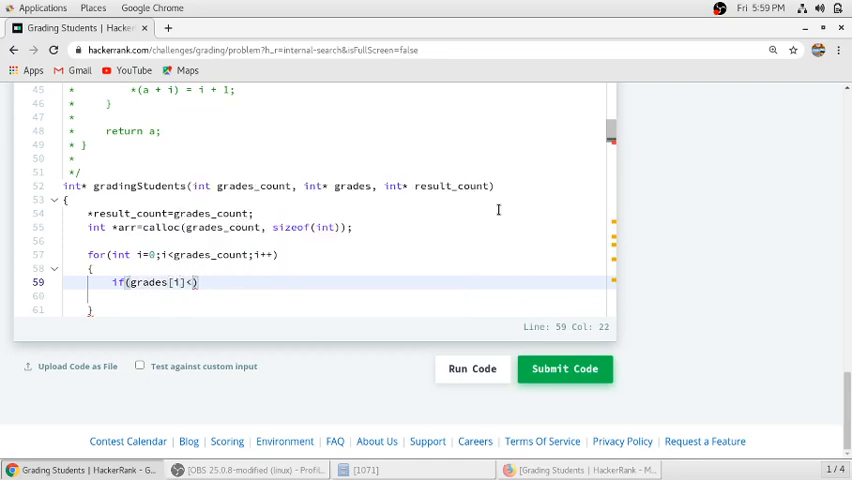
text(3)
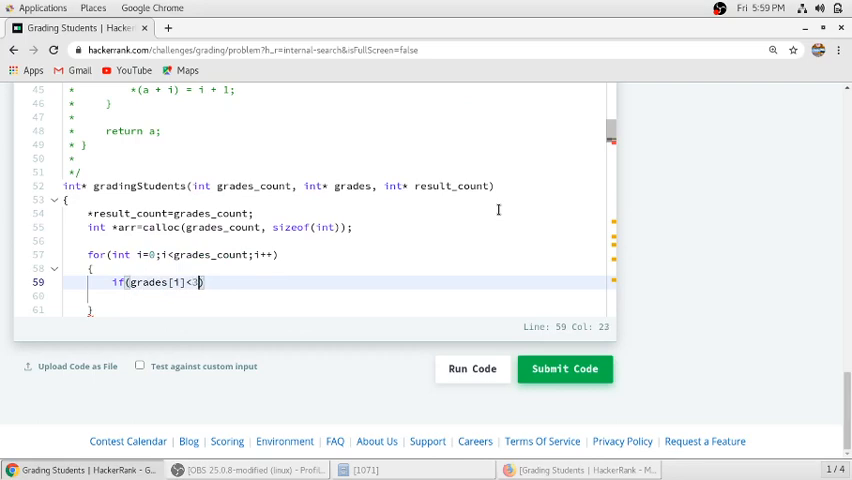
text(8))
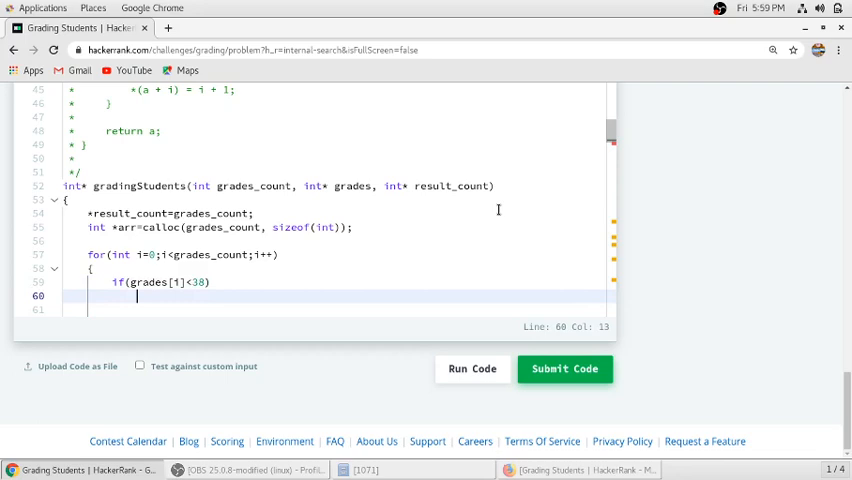
text(arr)
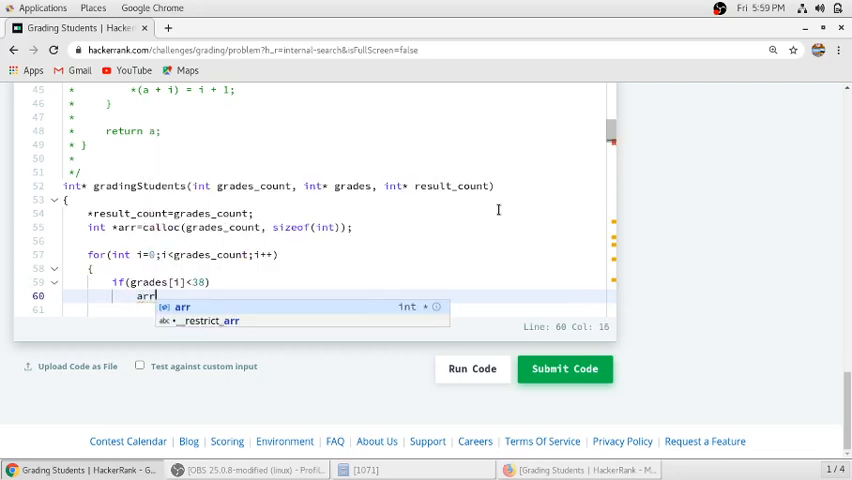
text([i]=)
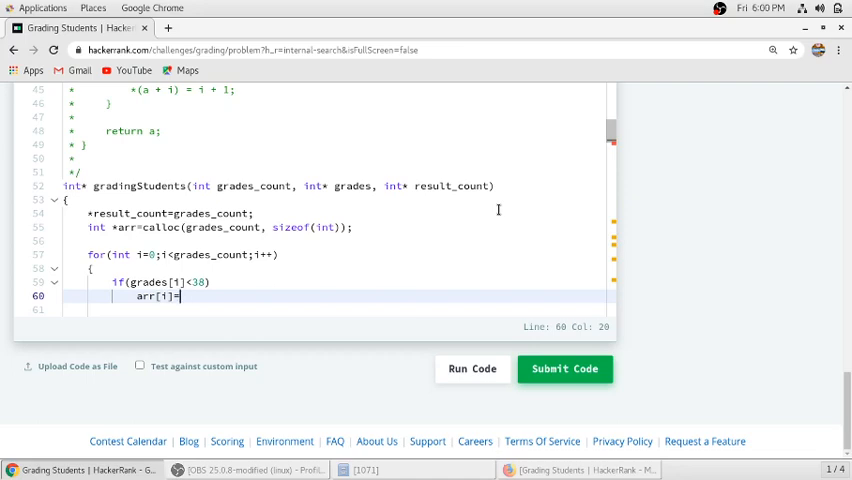
text(grades[i];)
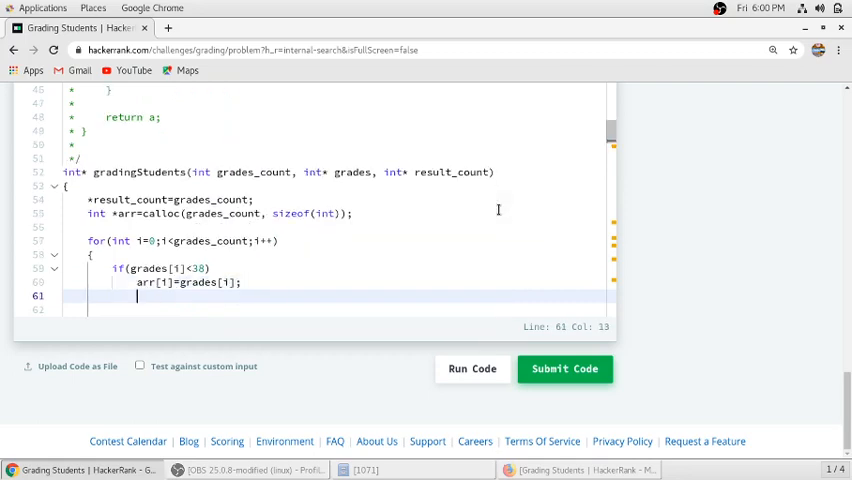
text(else)
text({)
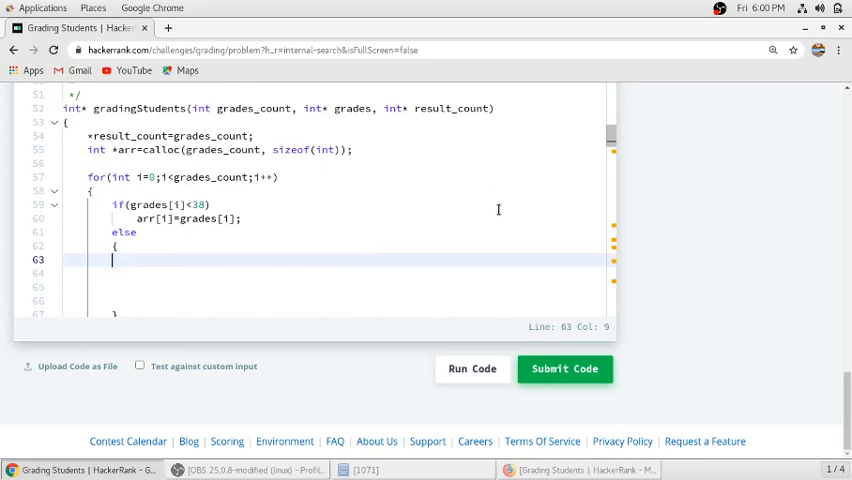
- Inside else, add if(((grades[i]+1)%5)==0) arr[i]=grades[i]+1; and begin an else-if
text(if())
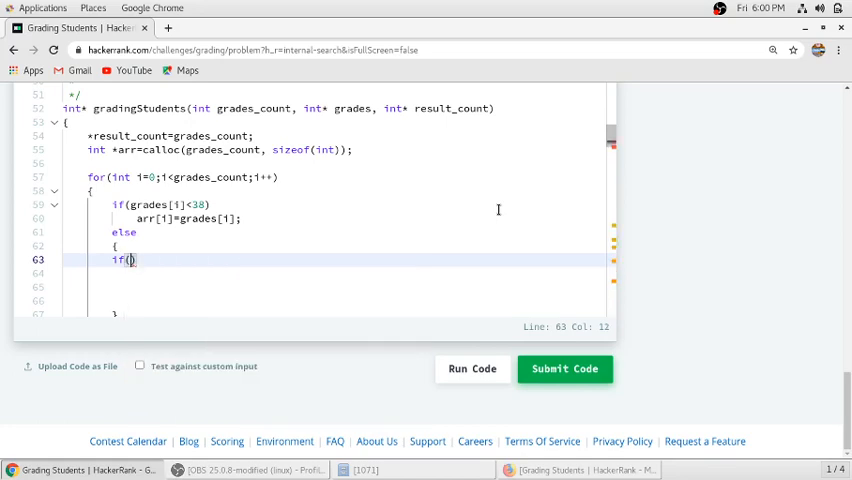
text(grades)
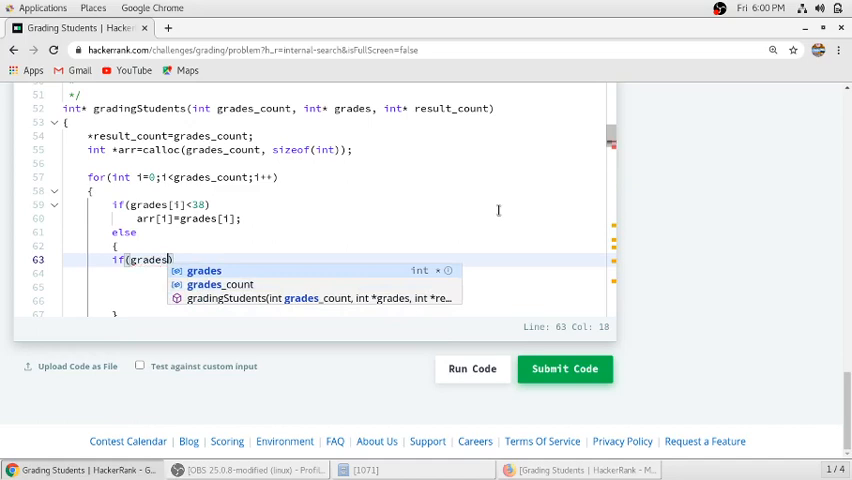
text([i])
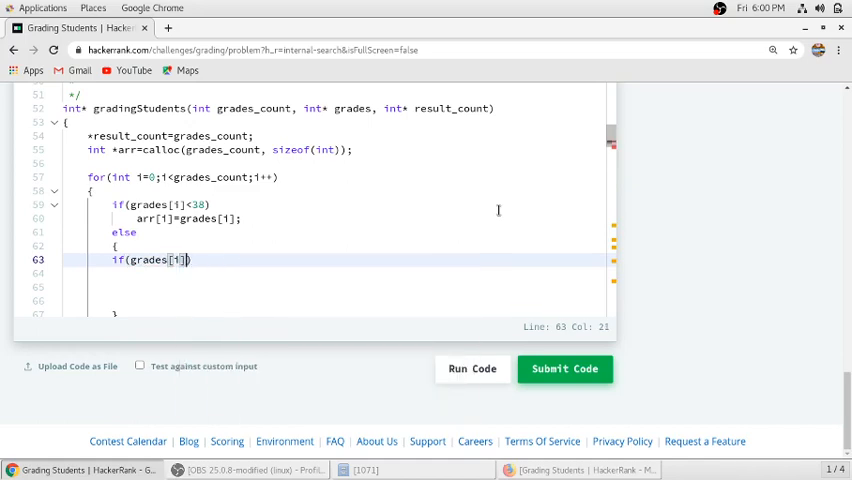
text(+1)
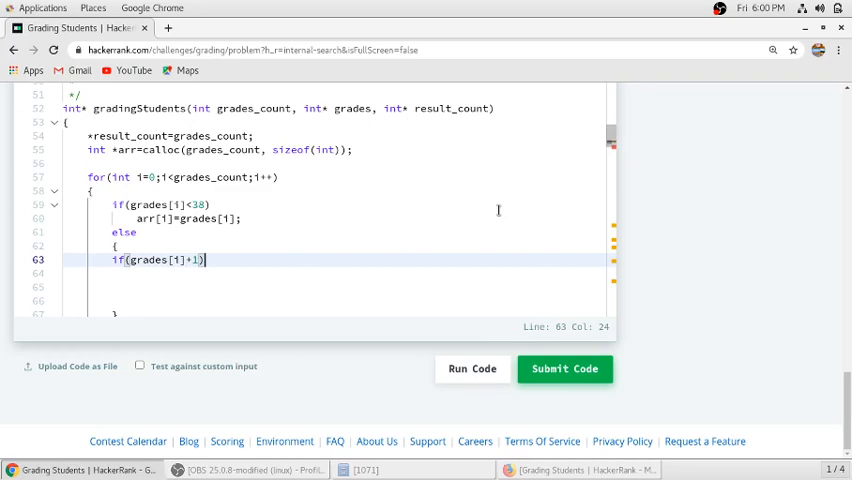
text(%5)==)
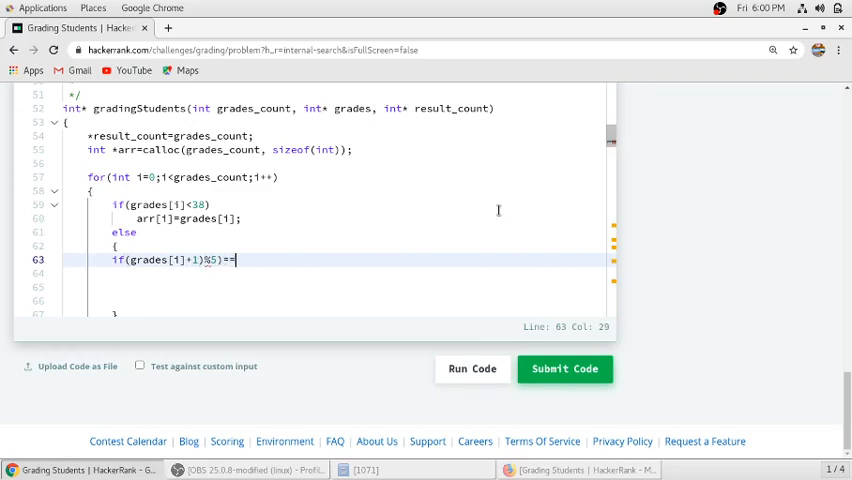
text(0)
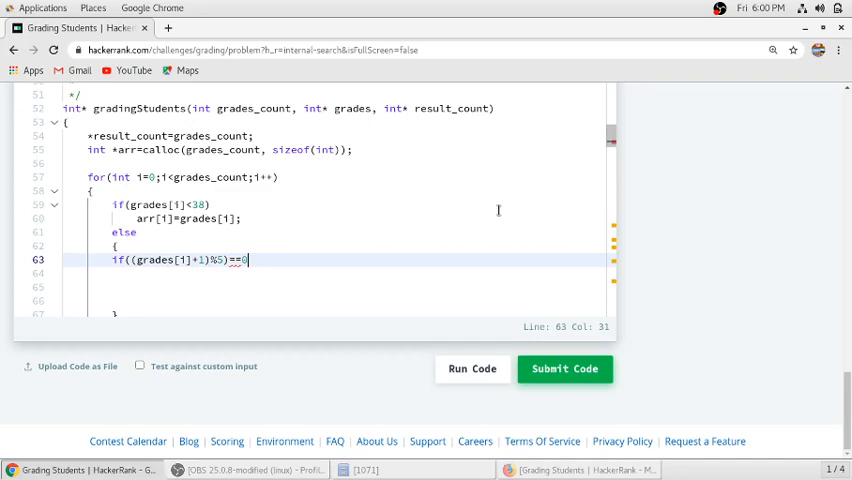
text())
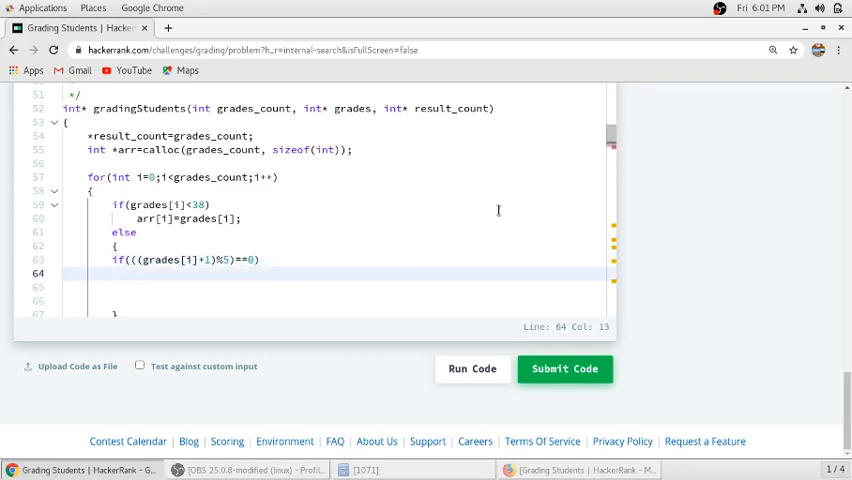
text(arr[i)
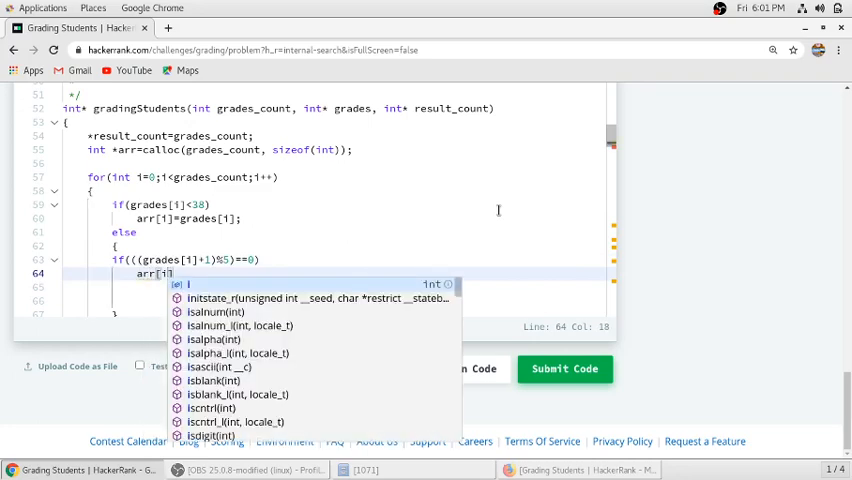
text(=)
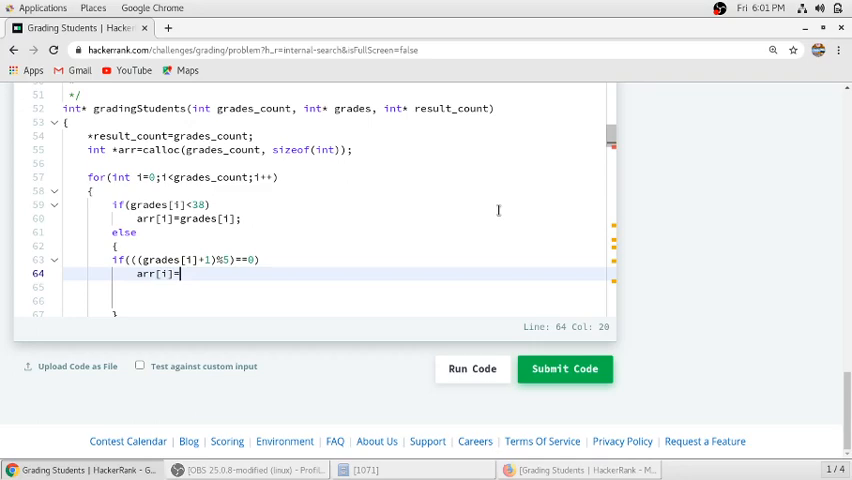
text(grades[i]+1;)
click(335, 287)
text(else if()
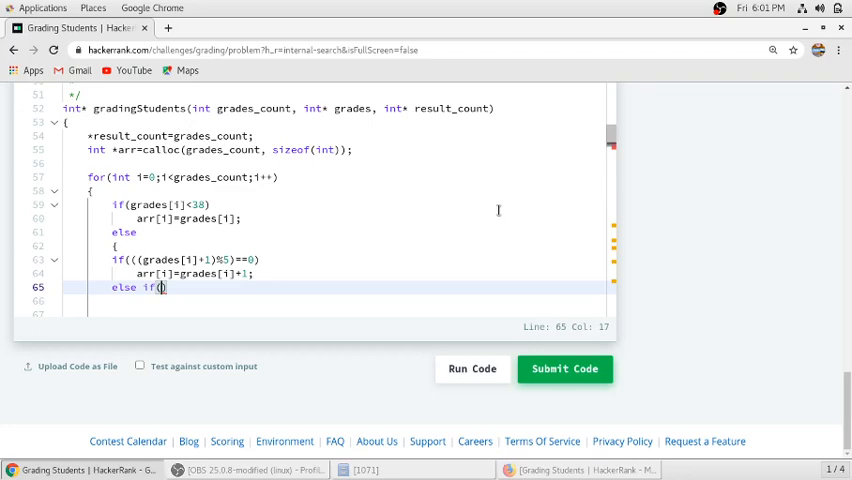
- Add else if(((grades[i]+2)%5)==0) arr[i]=grades[i]+2; then start another else
text(ge)
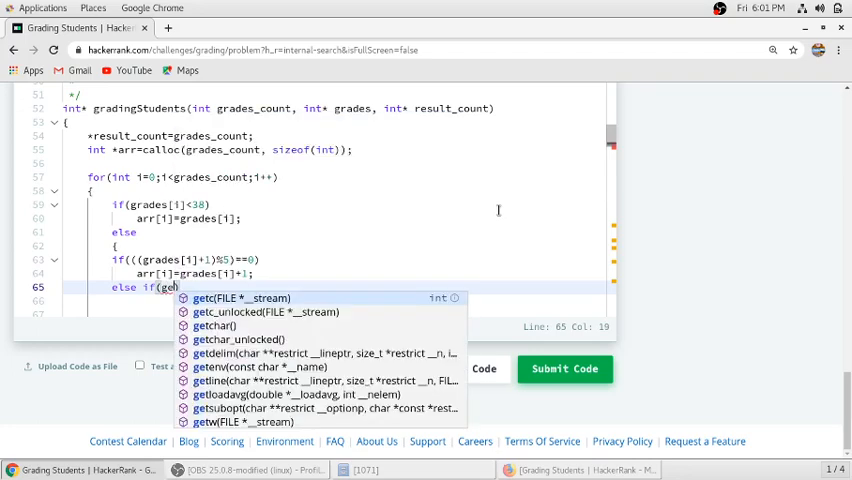
text(rades[i)
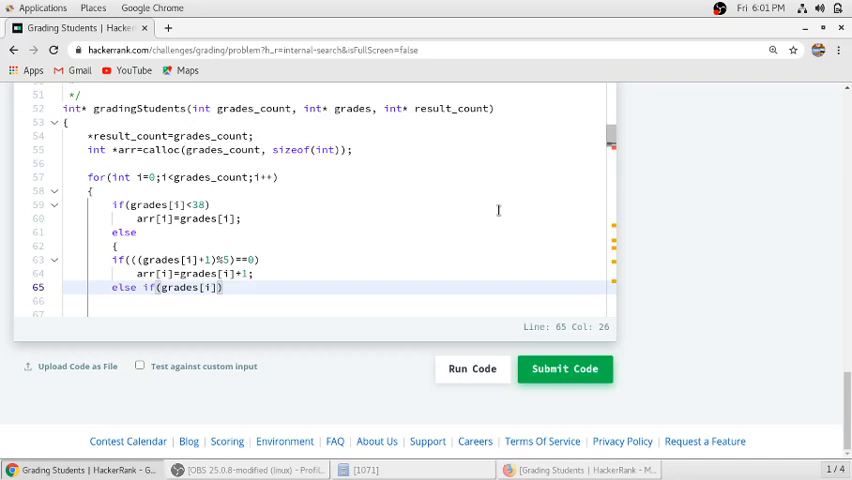
text(+2)
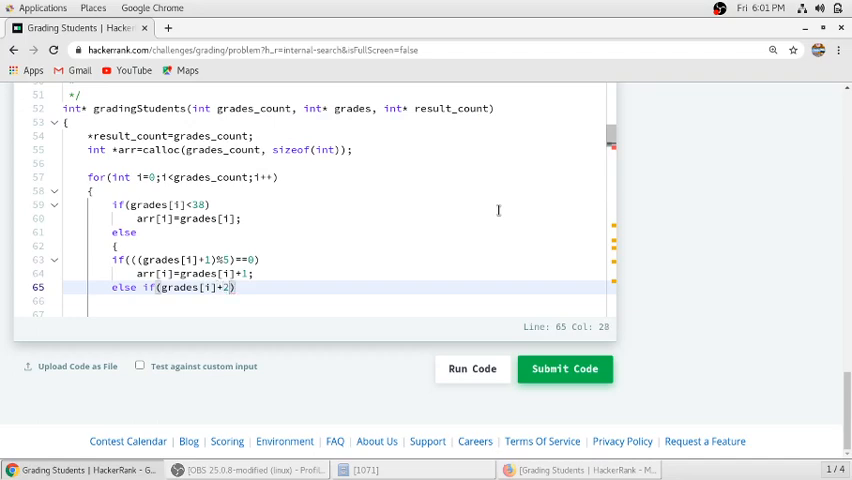
text(%)
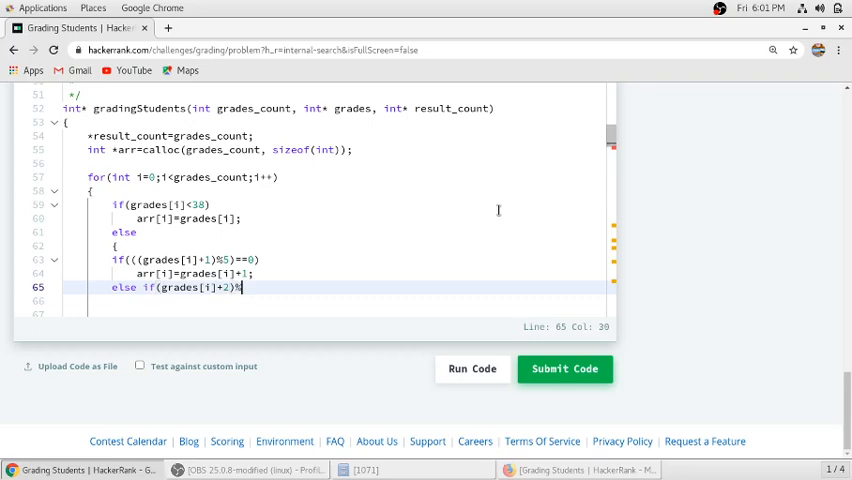
text(5)
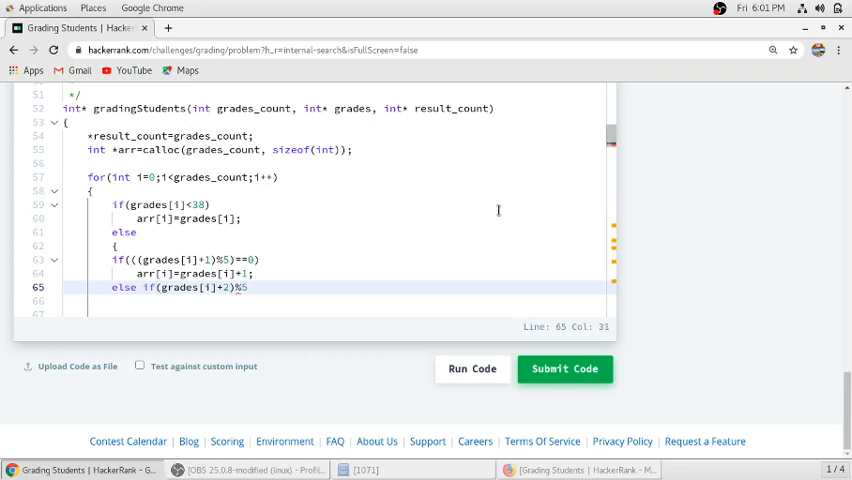
text(==)
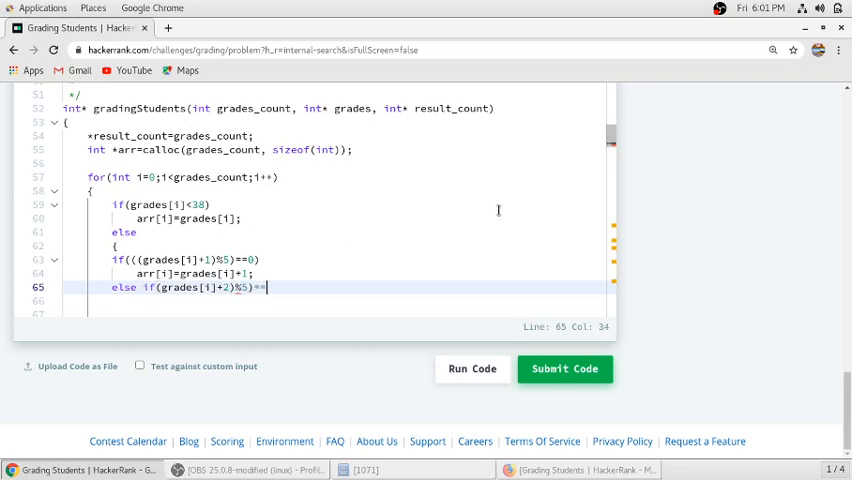
text(0))
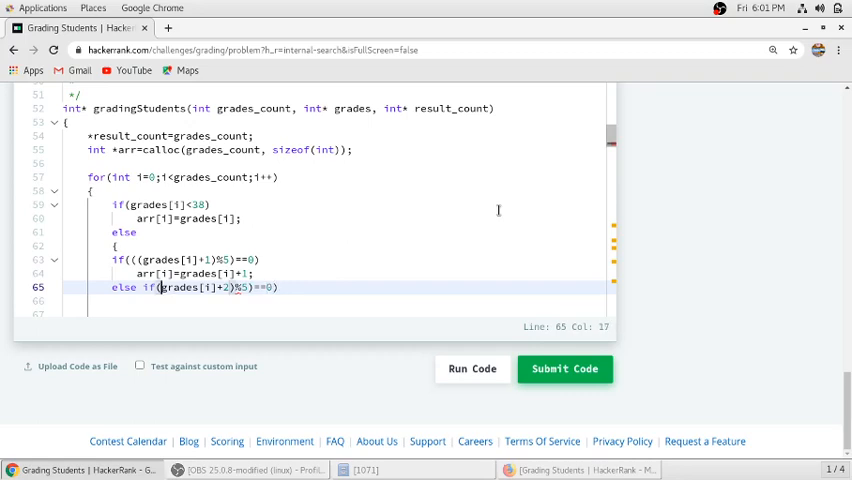
text((()
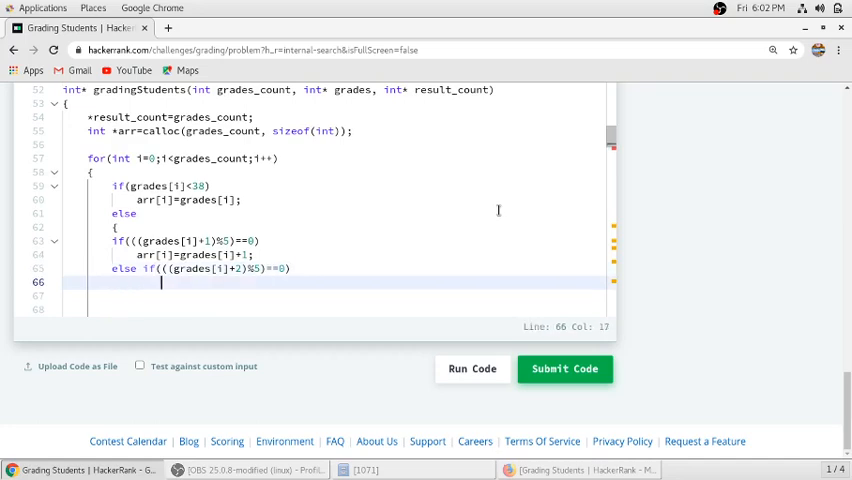
text(8)
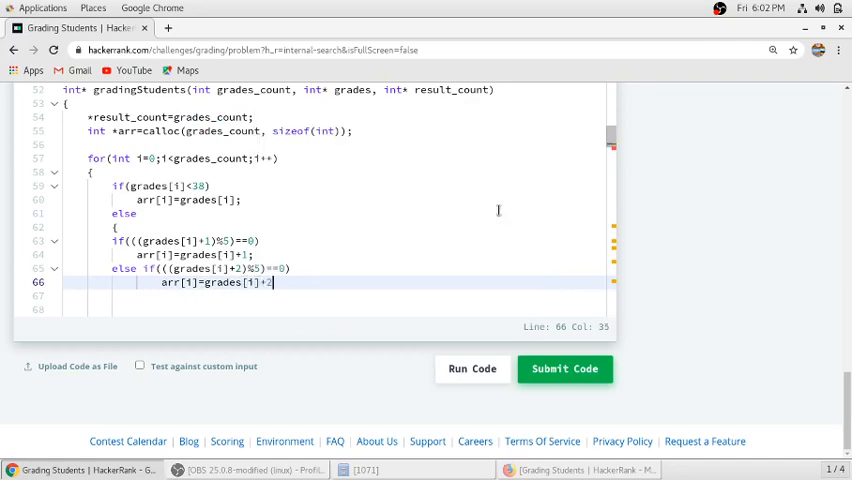
text(;)
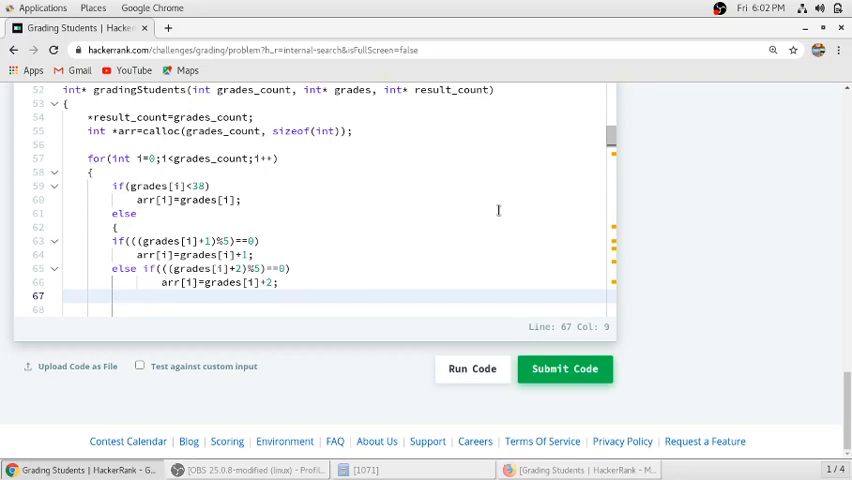
text(else)
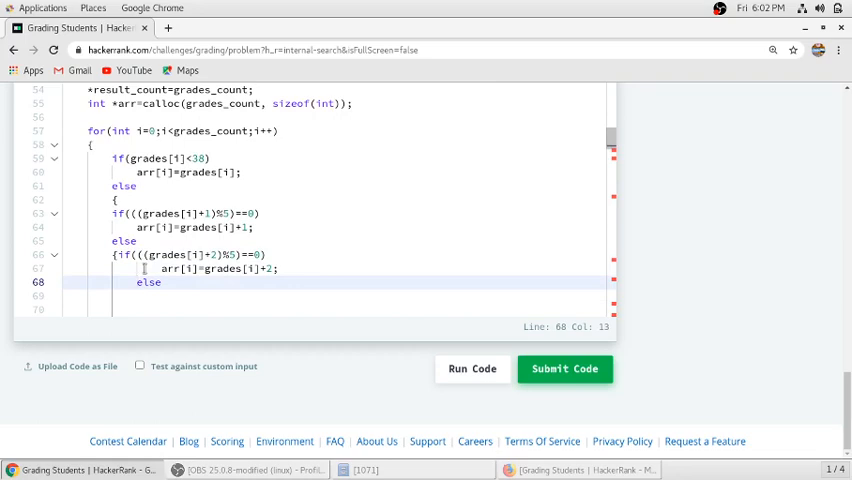
- Make the final else set arr[i]=grades[i], close both braces, and return arr
click(160, 282)
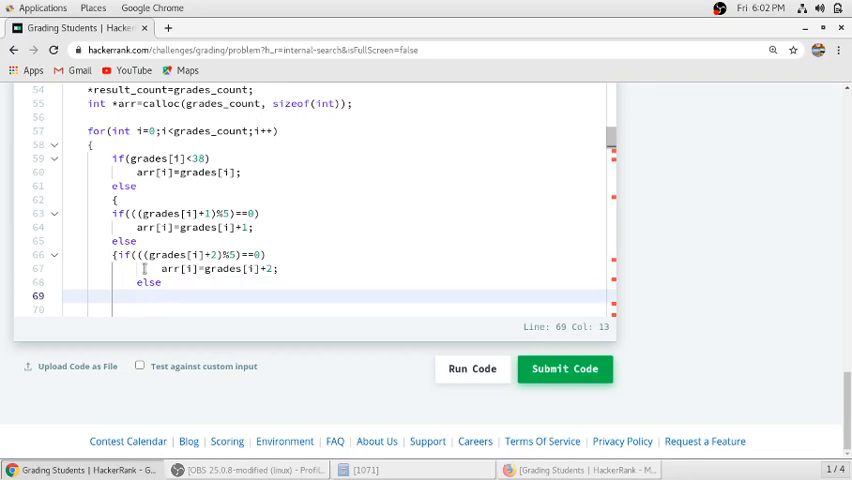
text(ptr[)
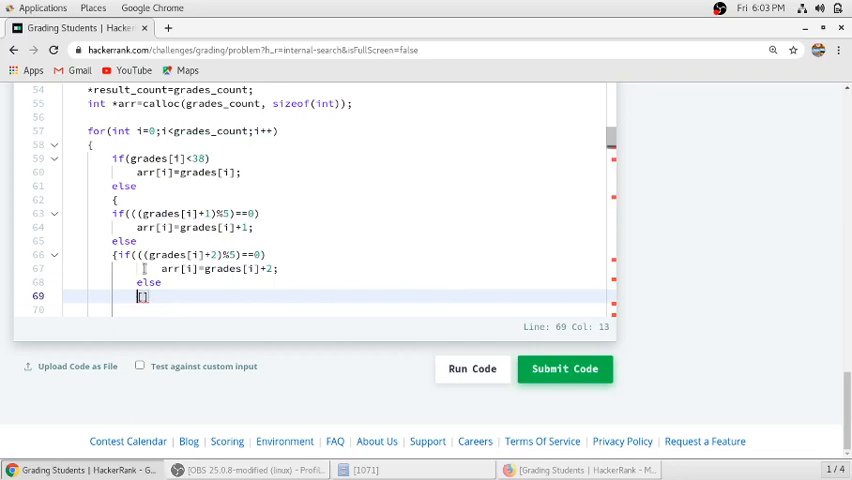
text(arr[i]=grades)
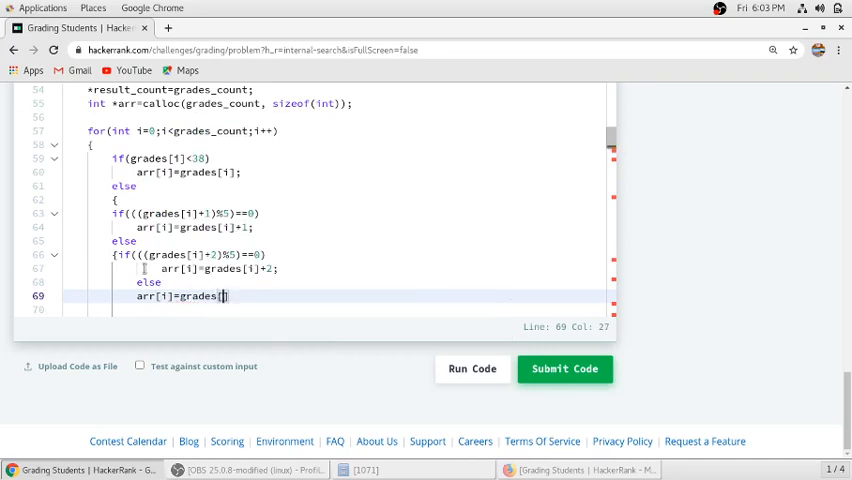
text(];)
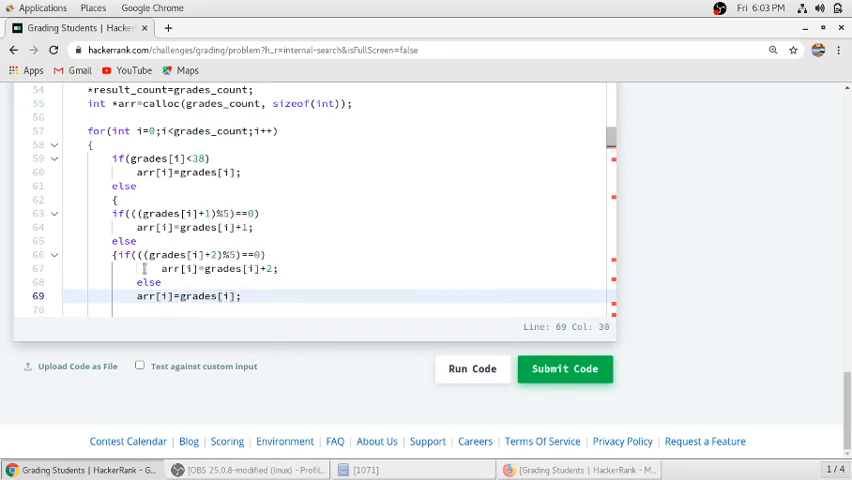
text(})
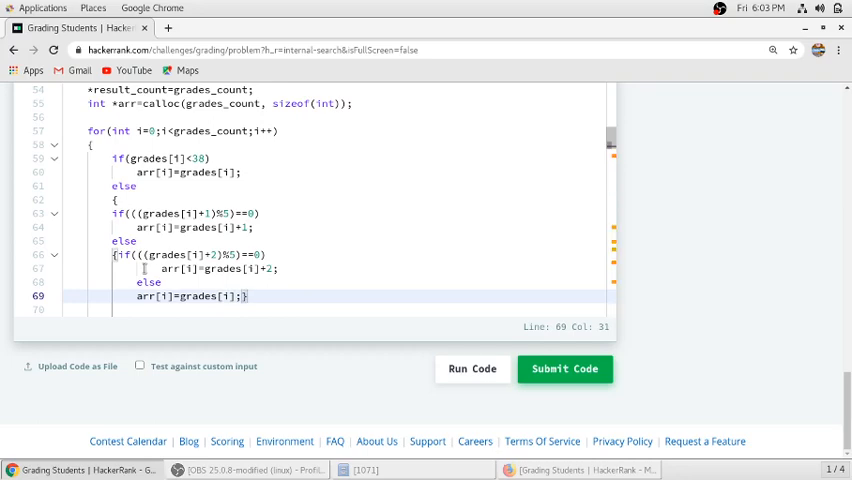
text(})
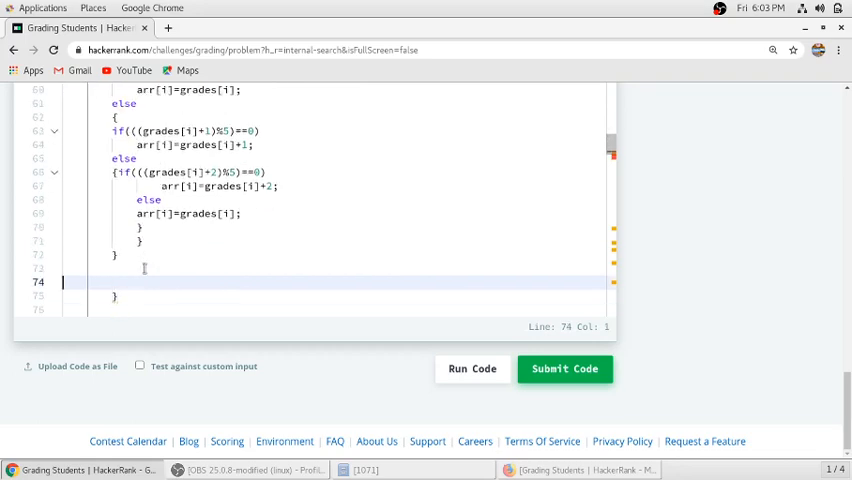
text(ret)
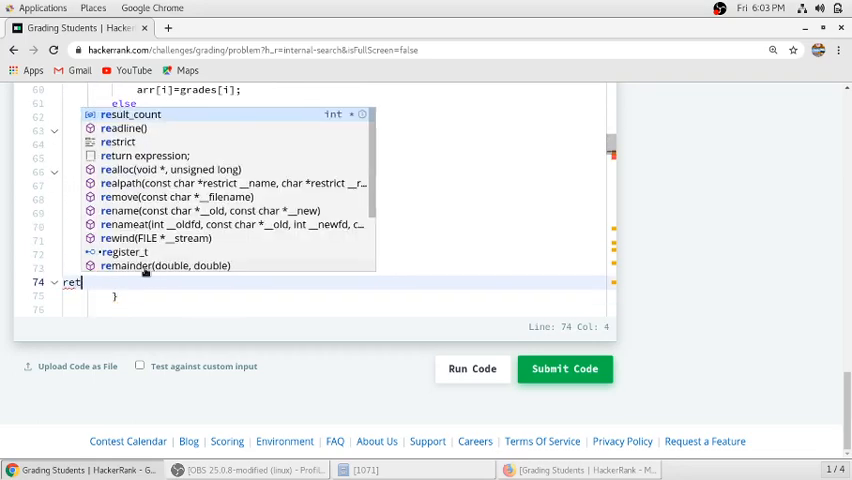
text(urn)
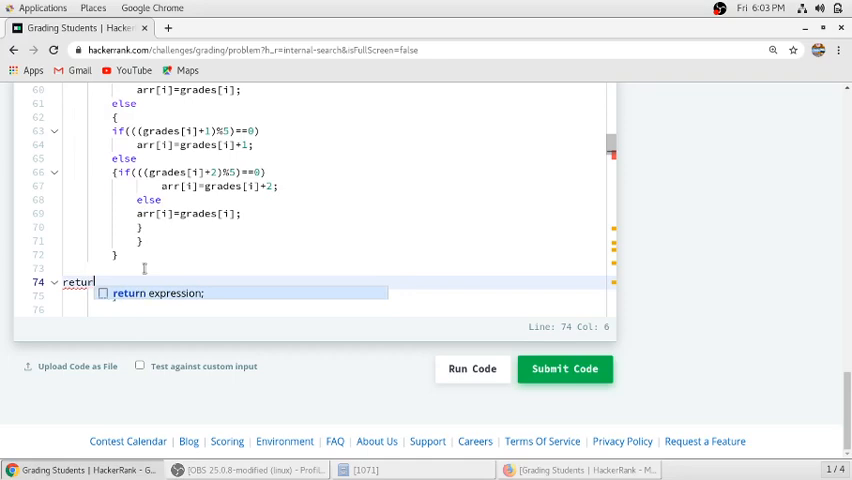
text(arr;)
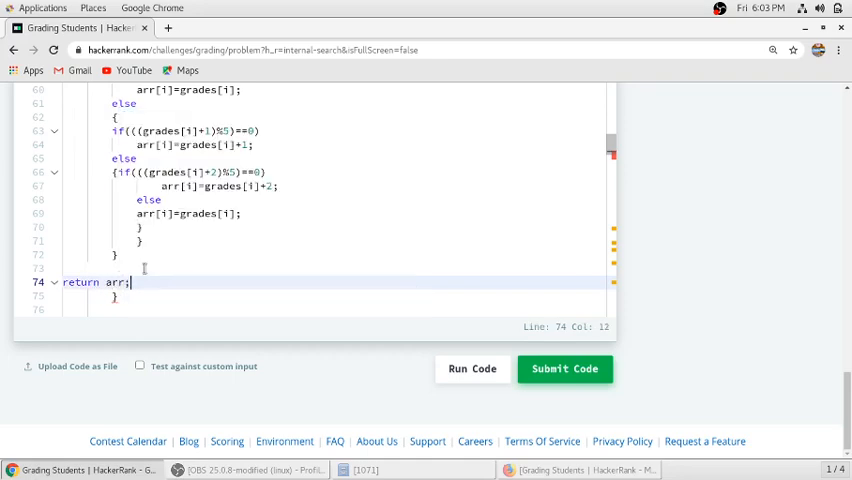
mouse_move(375, 360)
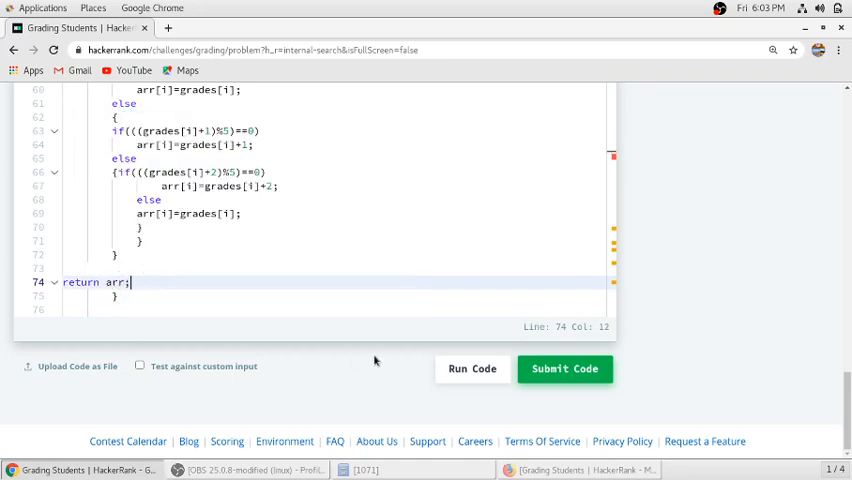
- Run the code and review the compilation error about an unexpected closing brace
click(564, 368)
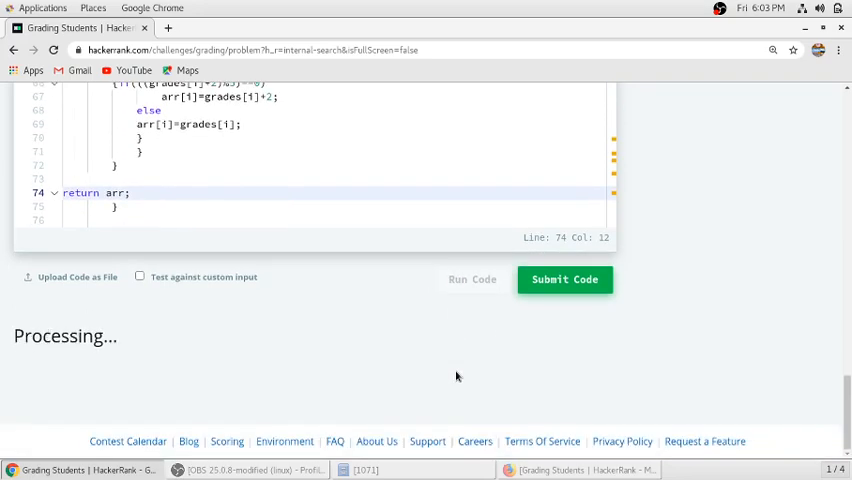
click(564, 279)
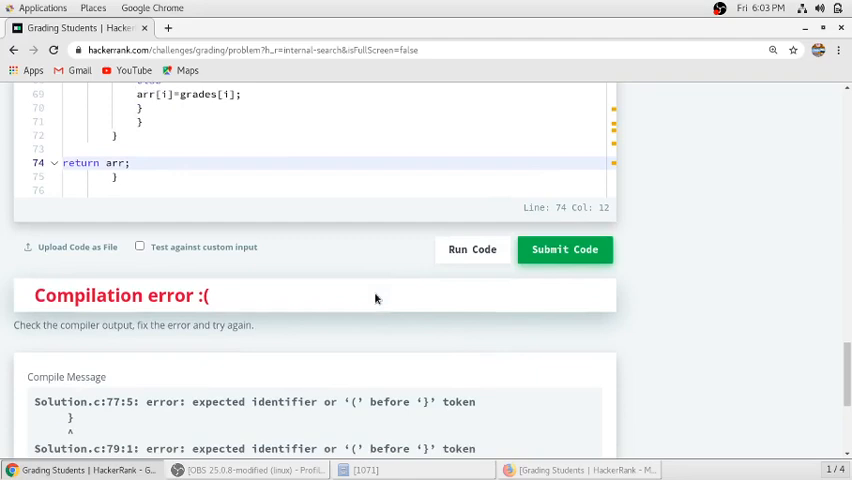
scroll(down, 3)
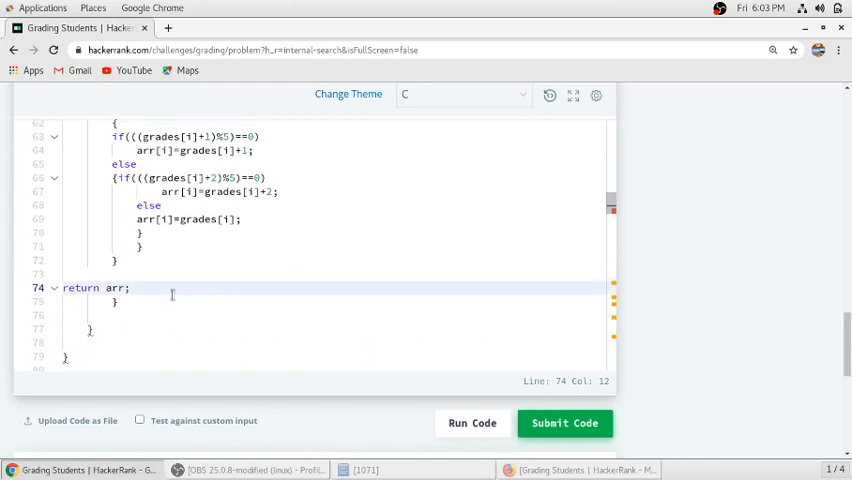
- Remove the stray closing braces, retype return arr;, and run the code again
key(BackSpace)
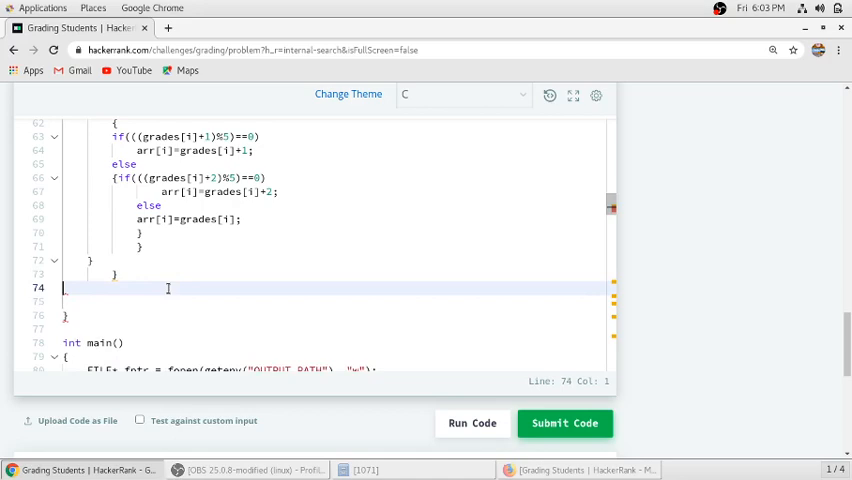
text(return a)
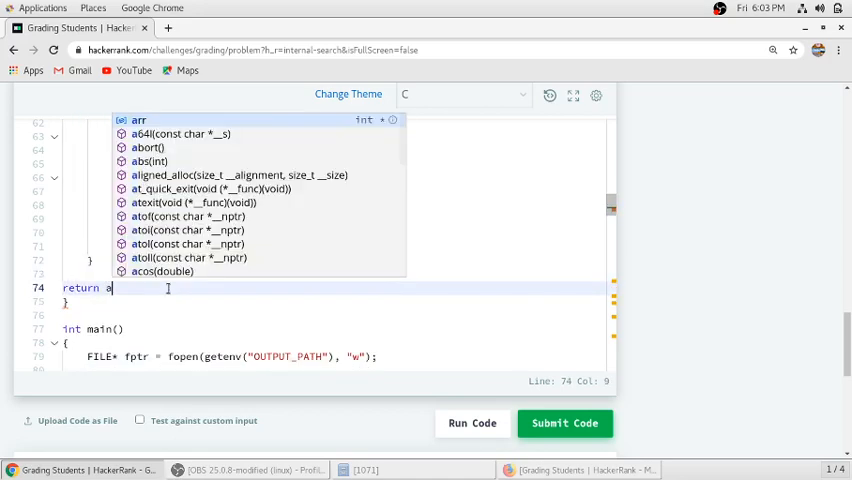
text(rr;)
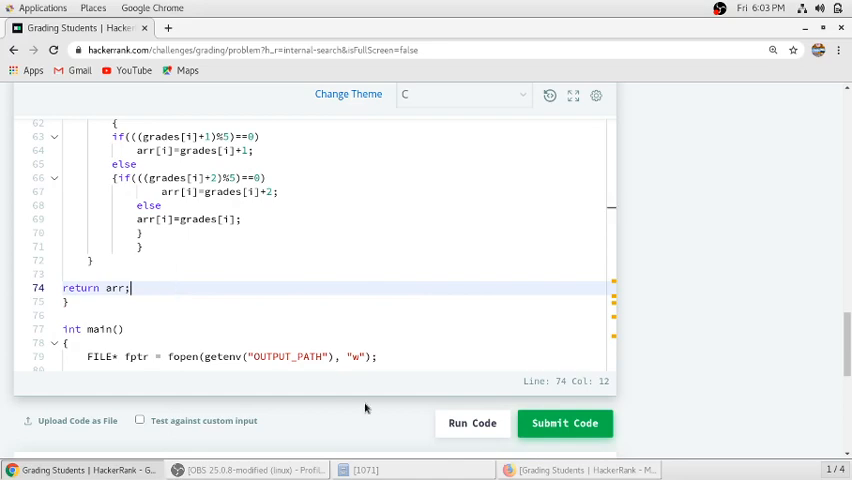
click(564, 423)
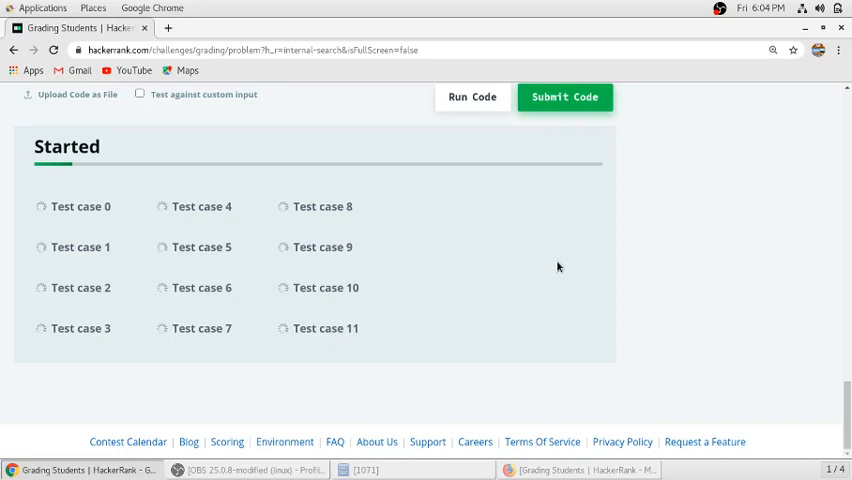
- View Test case 0 results showing Compiler Message Success for input 73, 67, 38, 33
click(471, 97)
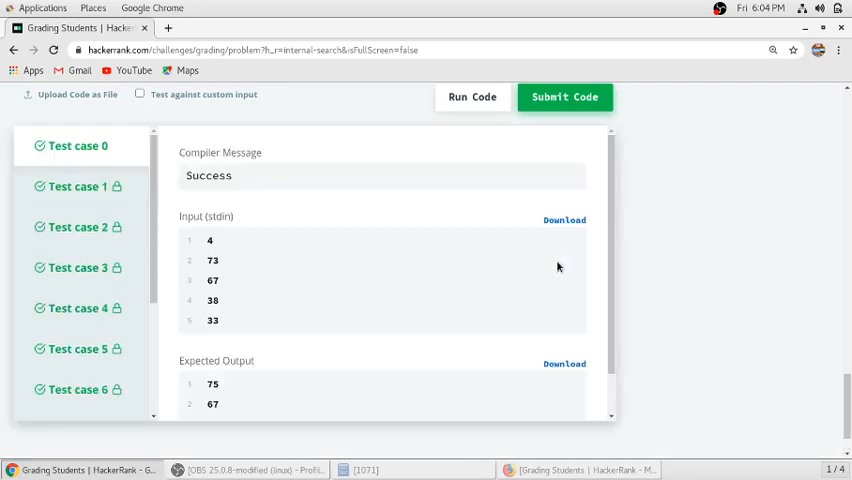